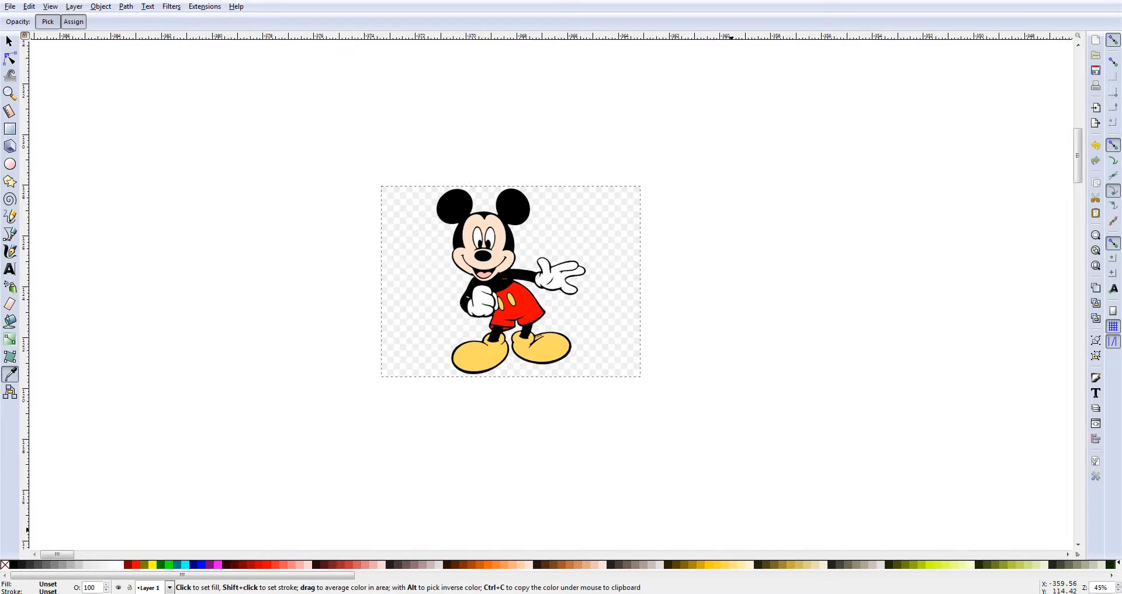
{"action": "mouse_move", "coordinate": [28, 42]}
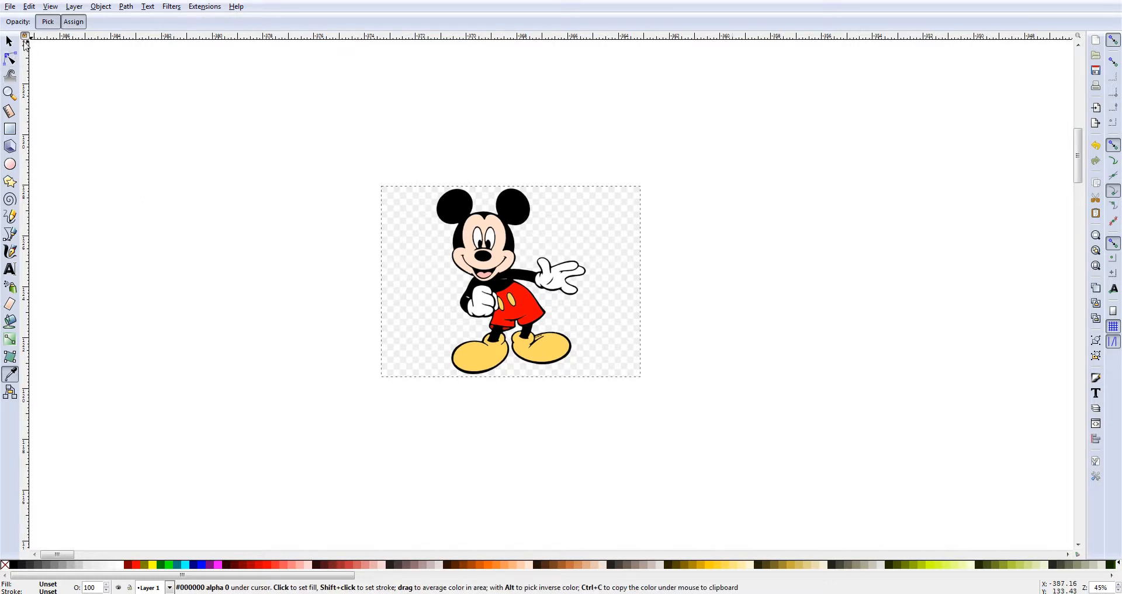
- Select the colour Mickey Mouse bitmap and bring up the Path operations list
{"action": "left_click", "coordinate": [7, 41]}
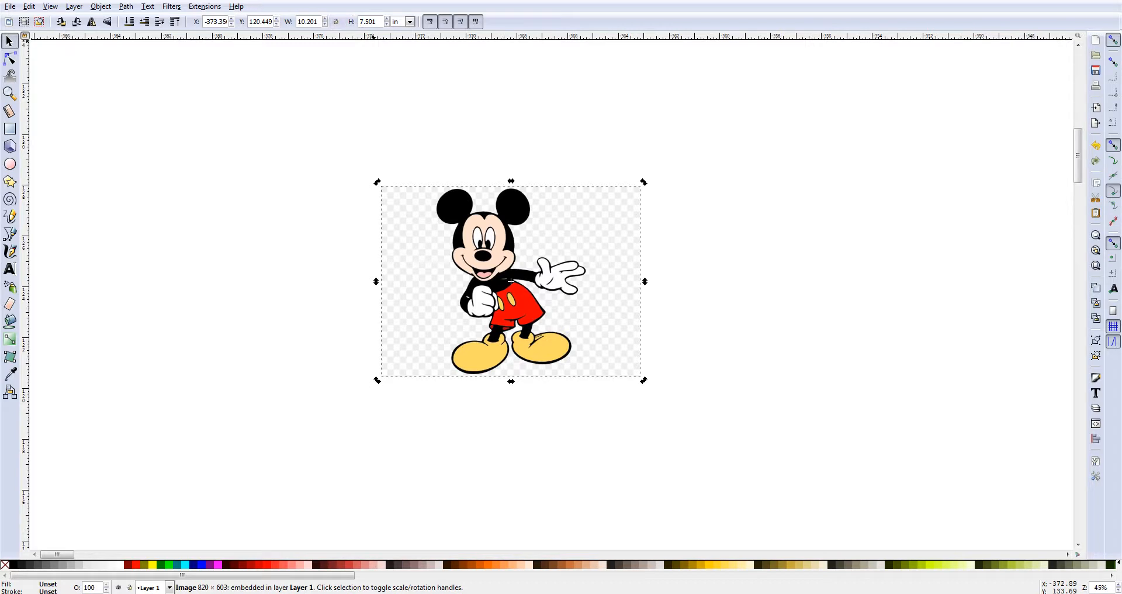
{"action": "mouse_move", "coordinate": [129, 7]}
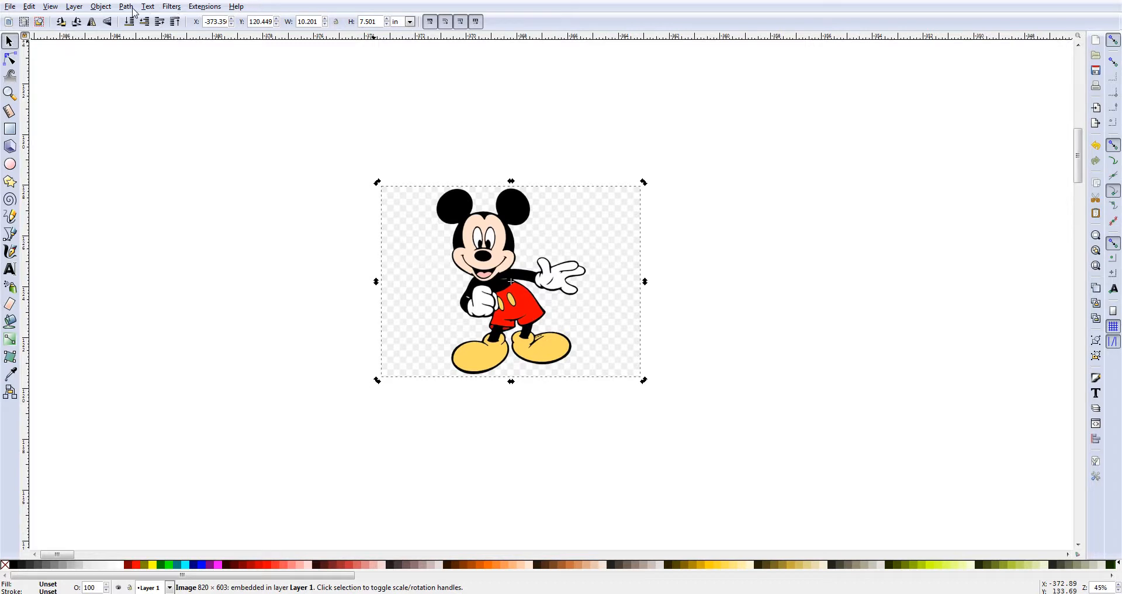
{"action": "left_click", "coordinate": [123, 6]}
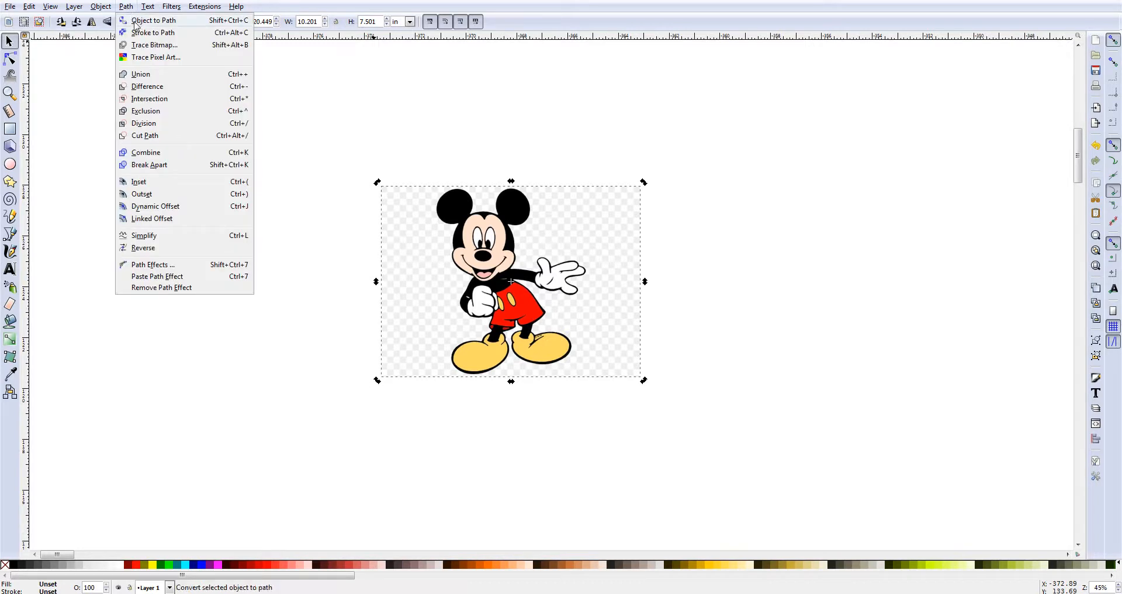
{"action": "mouse_move", "coordinate": [154, 45]}
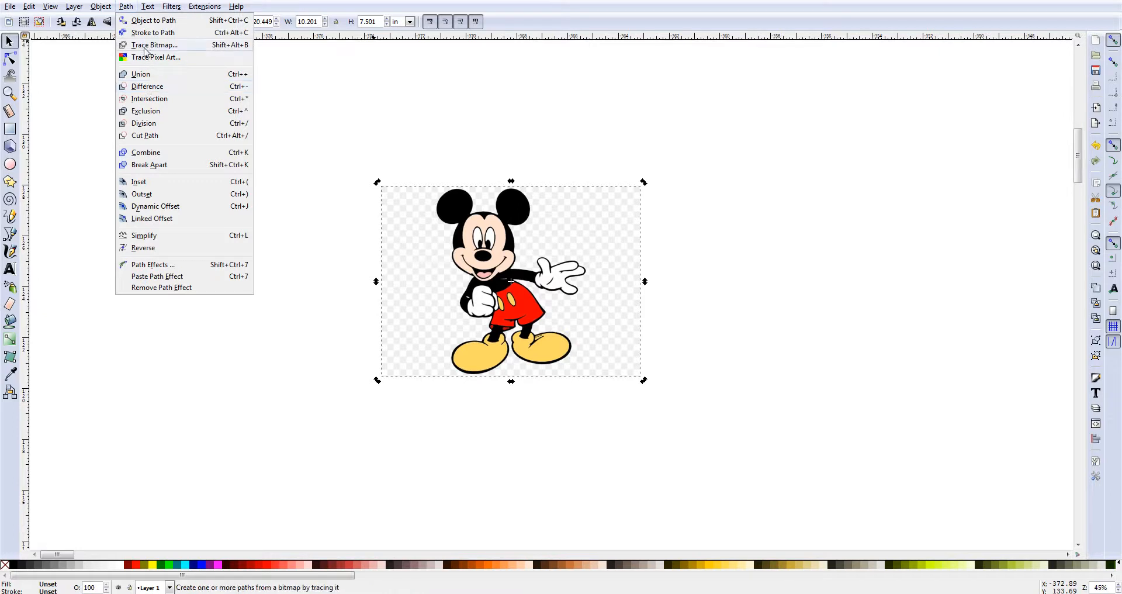
- Bring up Trace Bitmap, previewing a brightness-cutoff trace of Mickey
{"action": "left_click", "coordinate": [155, 44]}
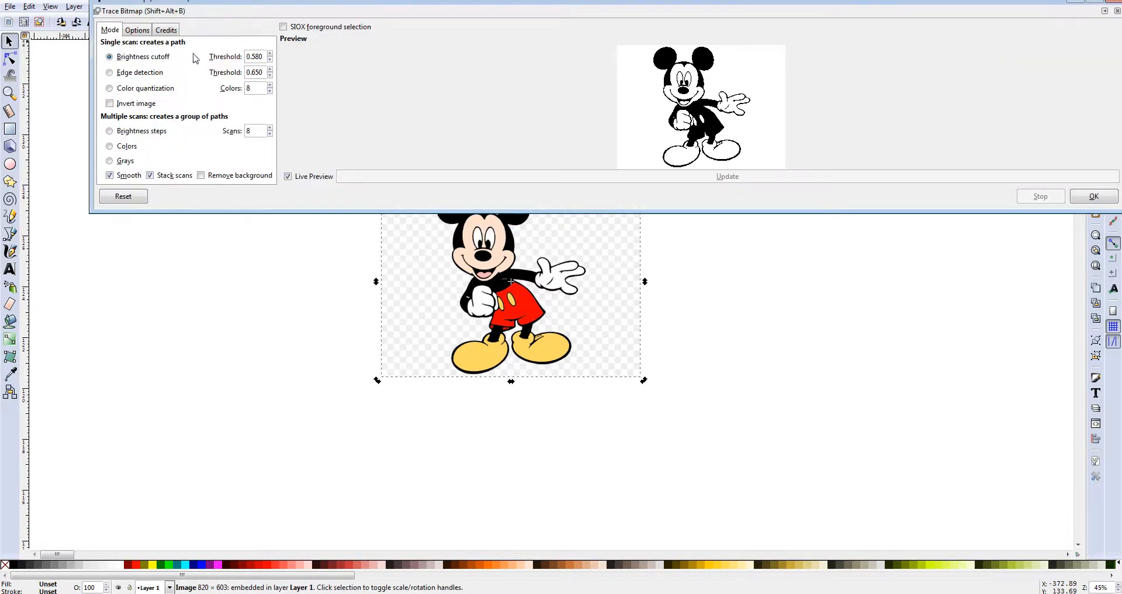
{"action": "mouse_move", "coordinate": [299, 170]}
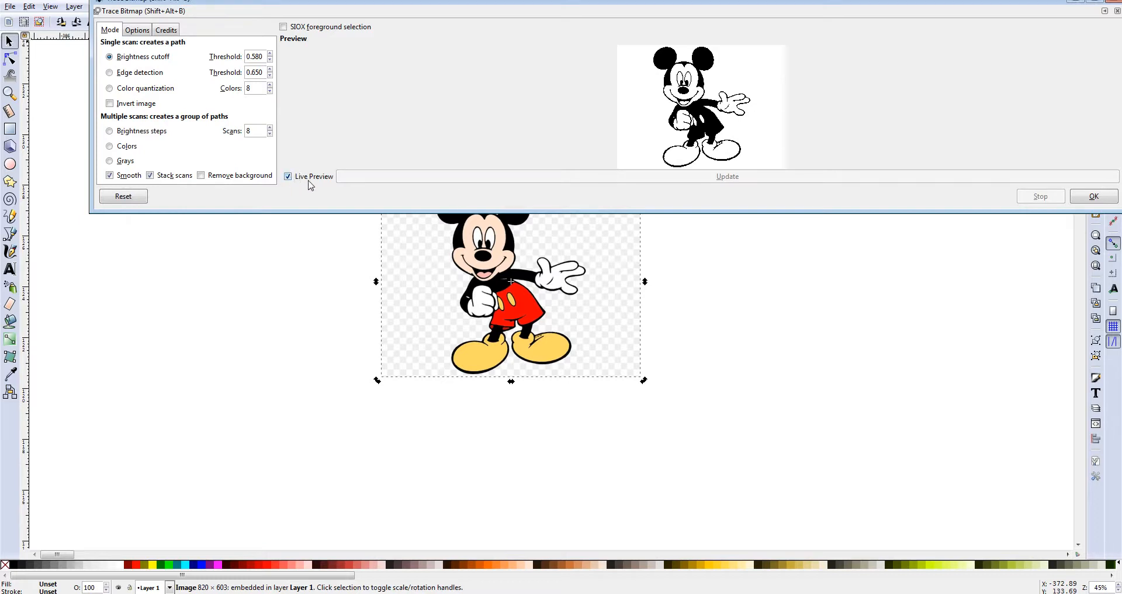
{"action": "mouse_move", "coordinate": [347, 185]}
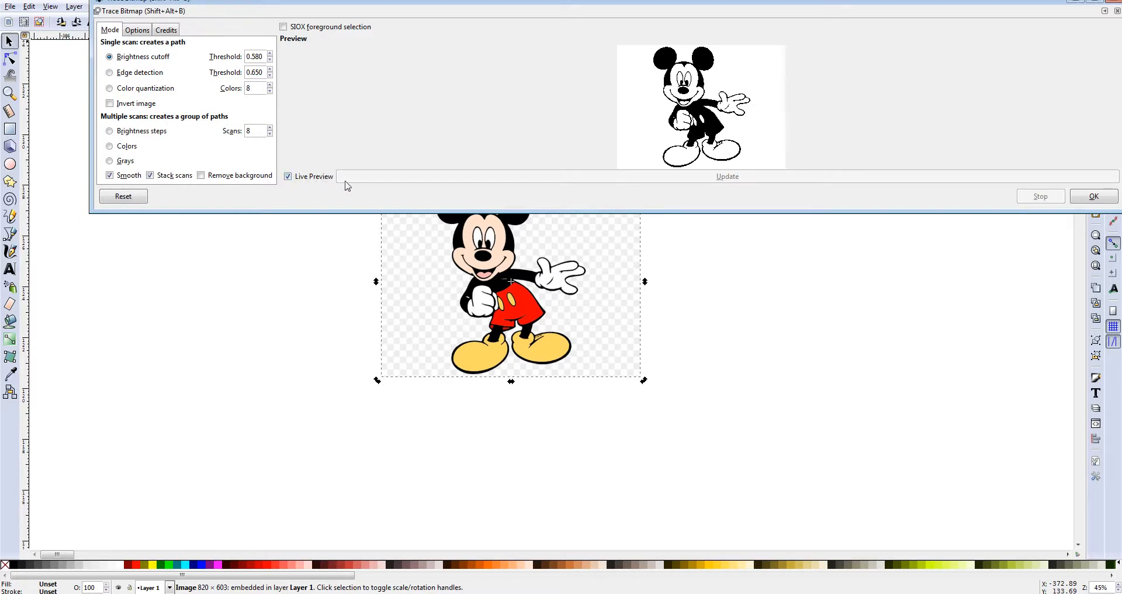
{"action": "mouse_move", "coordinate": [296, 187]}
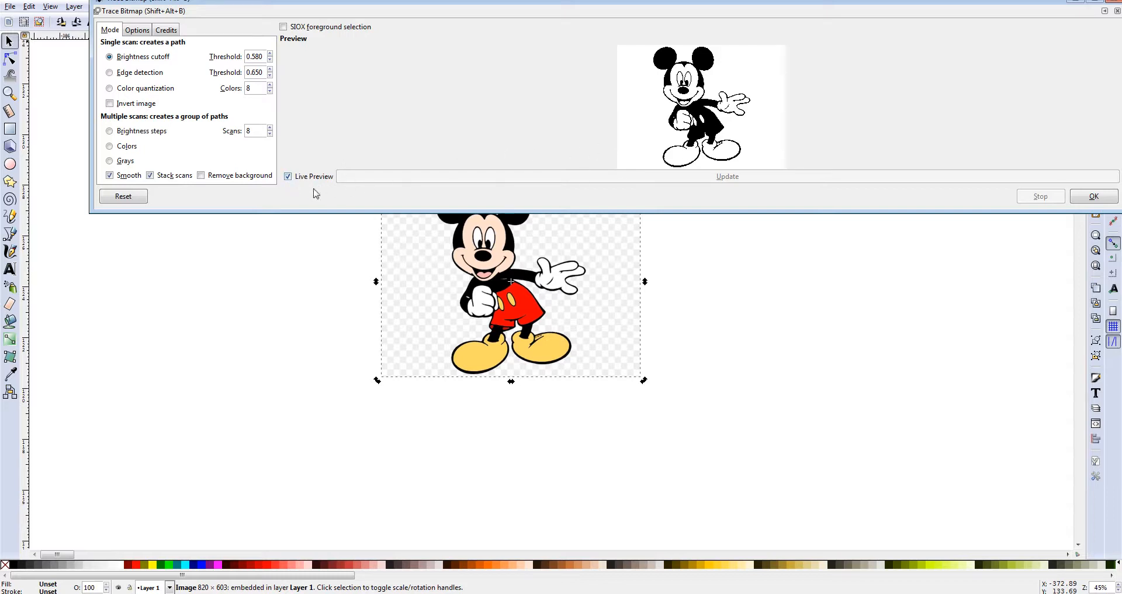
{"action": "mouse_move", "coordinate": [605, 150]}
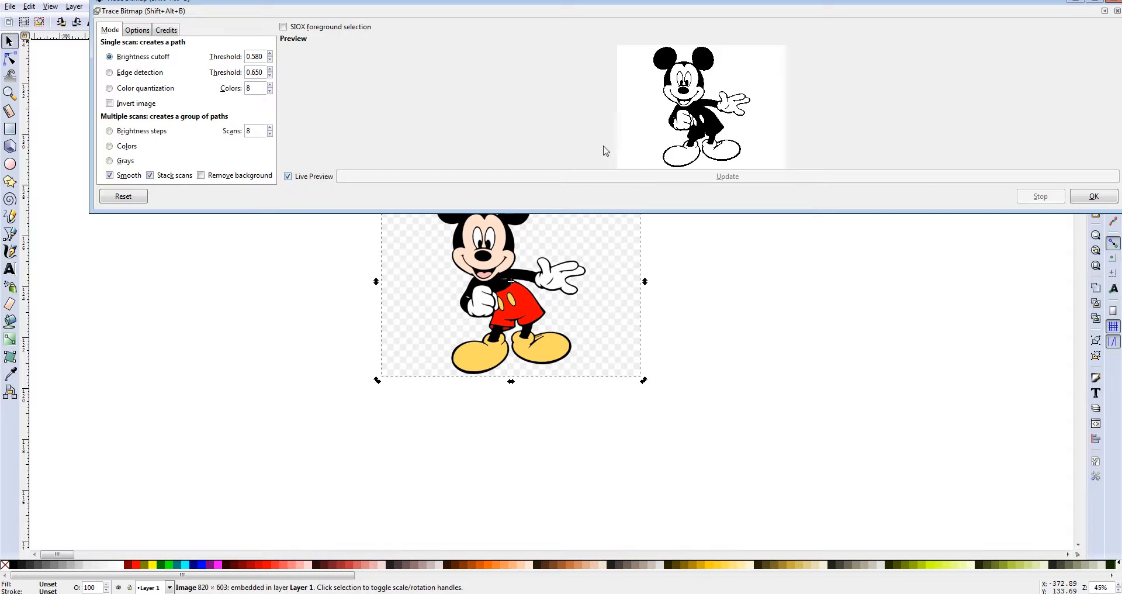
{"action": "mouse_move", "coordinate": [707, 181]}
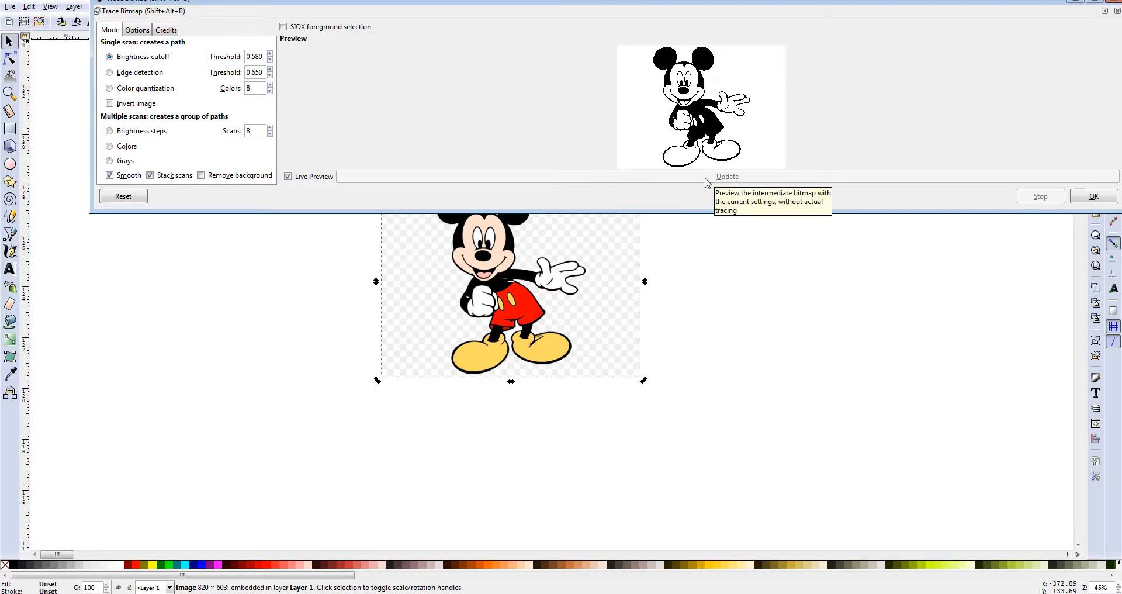
{"action": "mouse_move", "coordinate": [154, 61]}
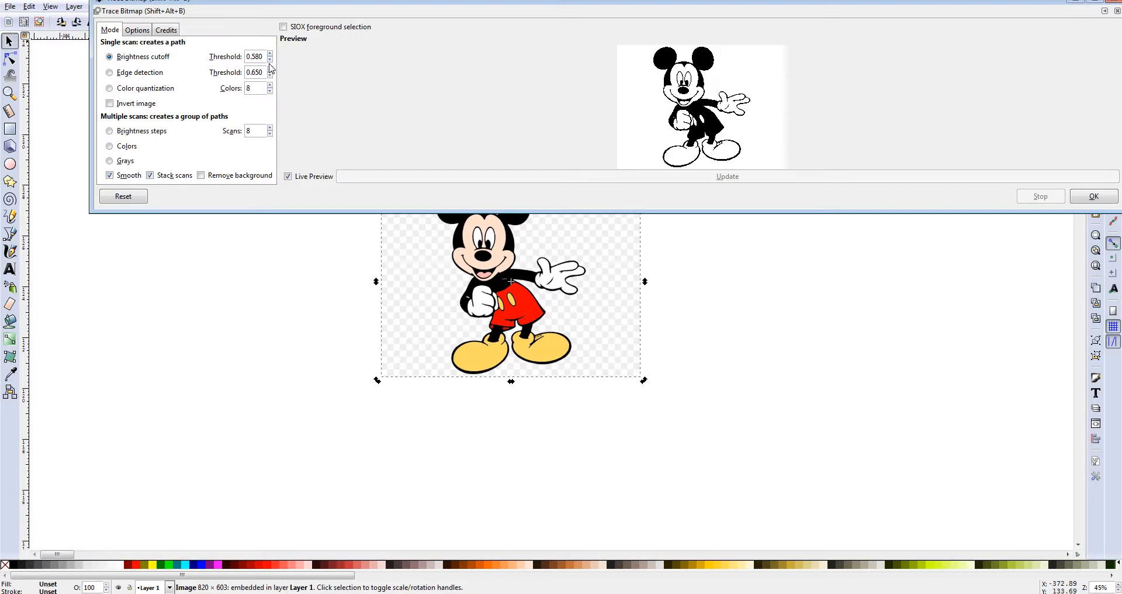
{"action": "mouse_move", "coordinate": [271, 63]}
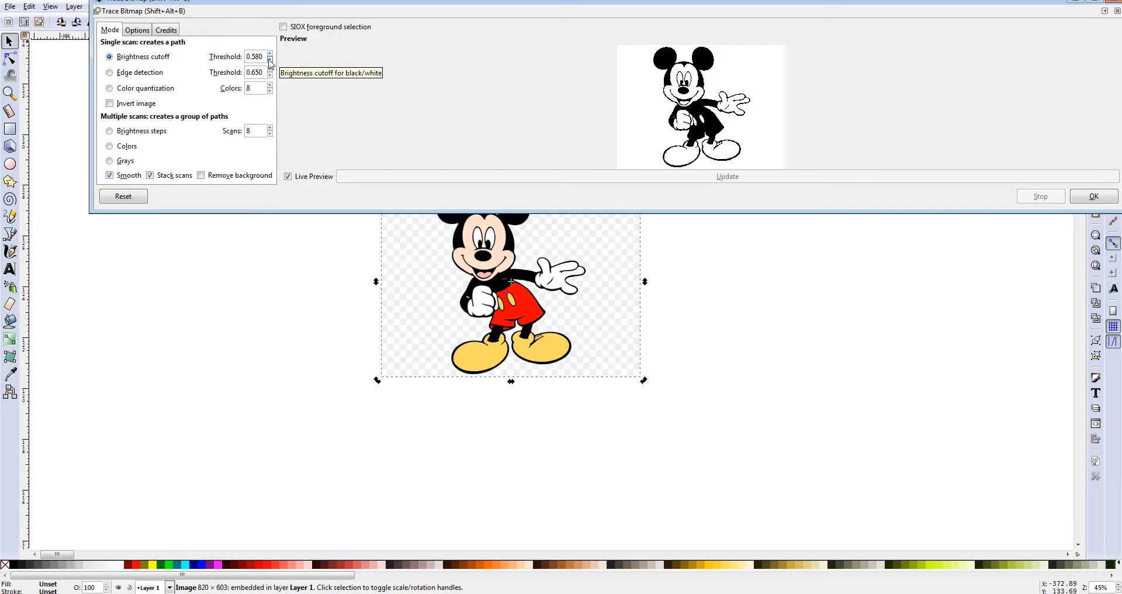
- Try several brightness cutoff thresholds with the spinner, settling on 0.700 for a clean Mickey outline
{"action": "left_click", "coordinate": [271, 60]}
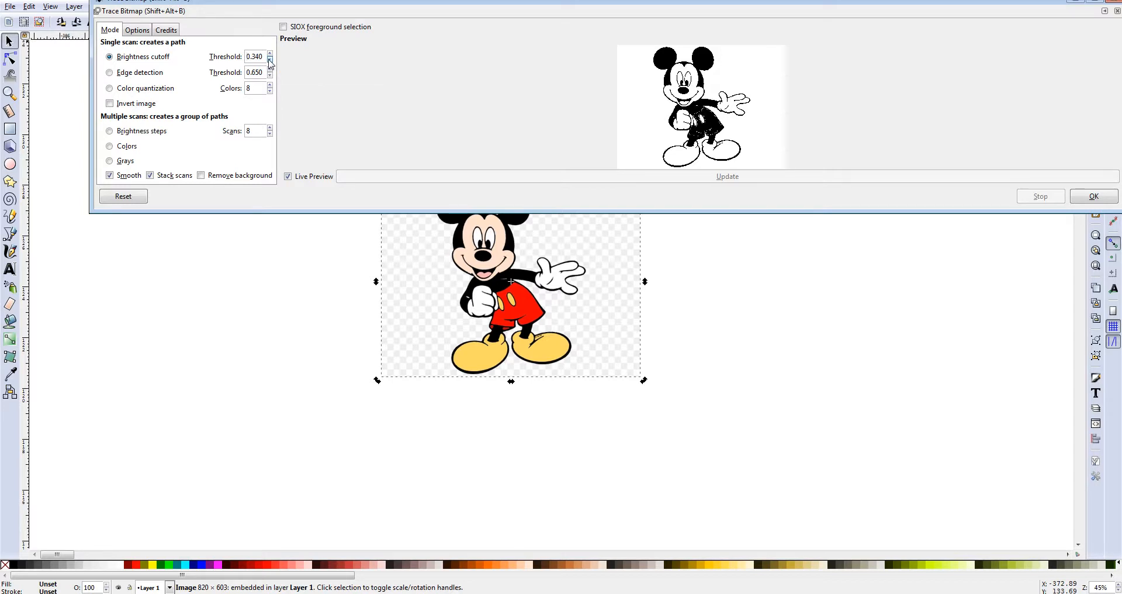
{"action": "left_click", "coordinate": [269, 60]}
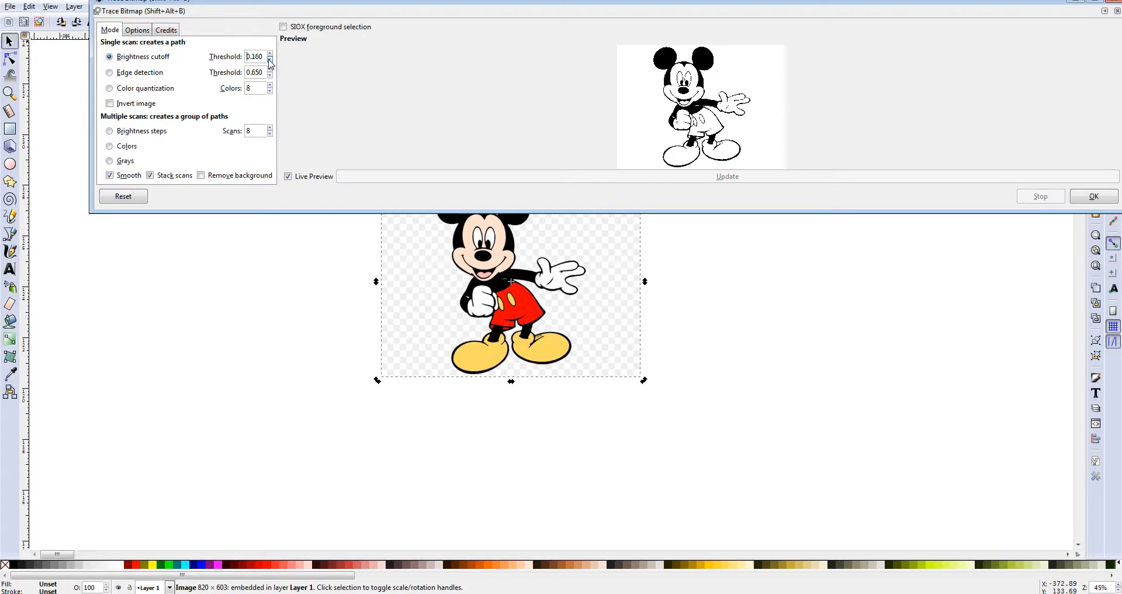
{"action": "mouse_move", "coordinate": [270, 61]}
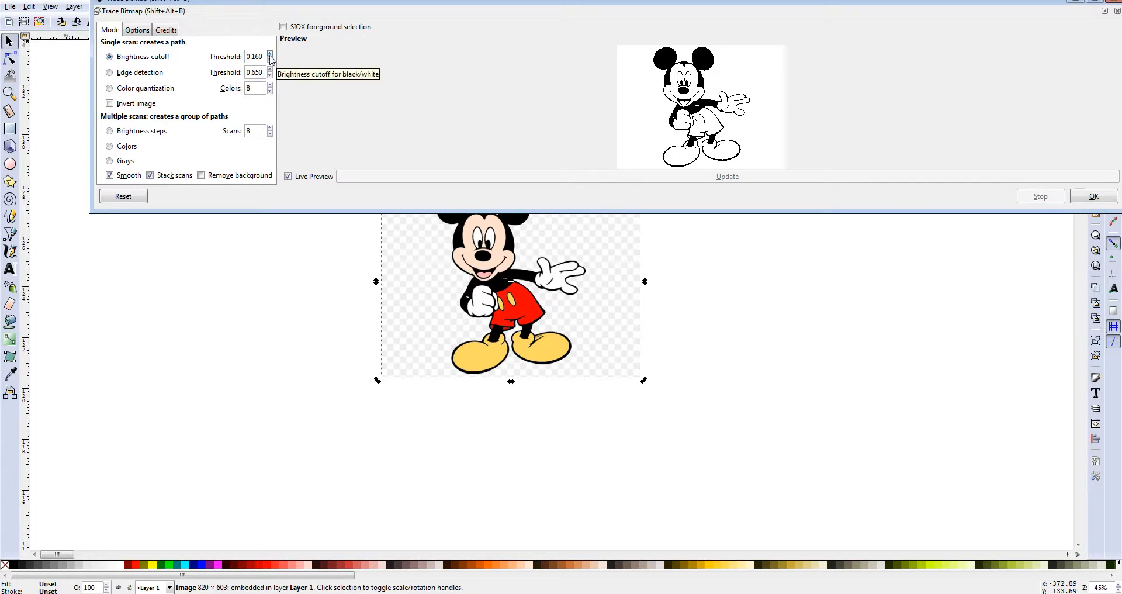
{"action": "left_click", "coordinate": [271, 54]}
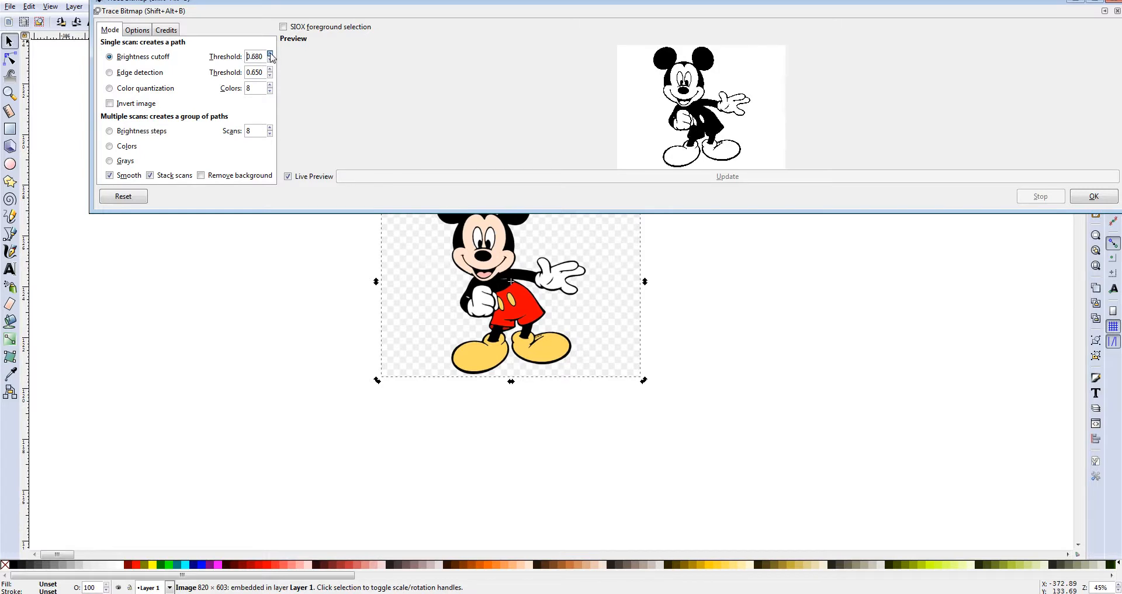
{"action": "left_click", "coordinate": [273, 52]}
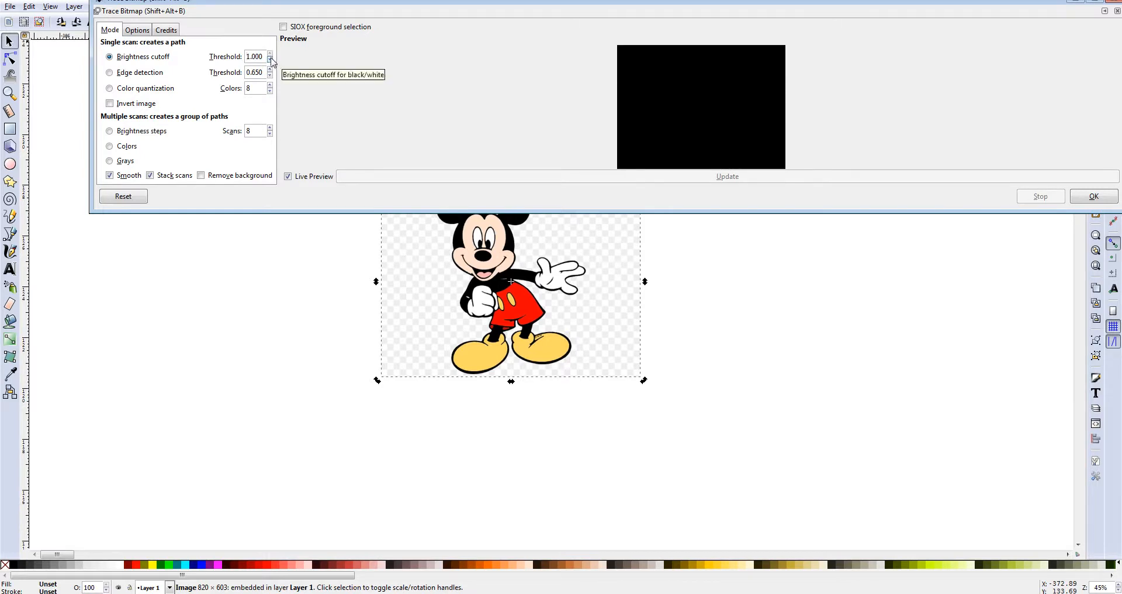
{"action": "left_click", "coordinate": [271, 60]}
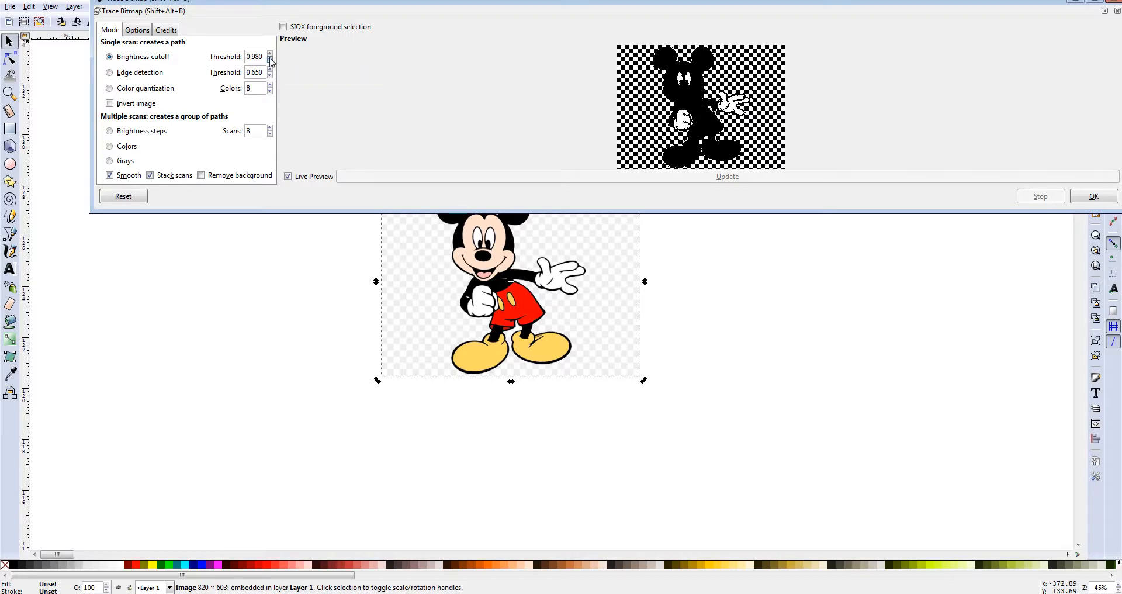
{"action": "left_click", "coordinate": [269, 59]}
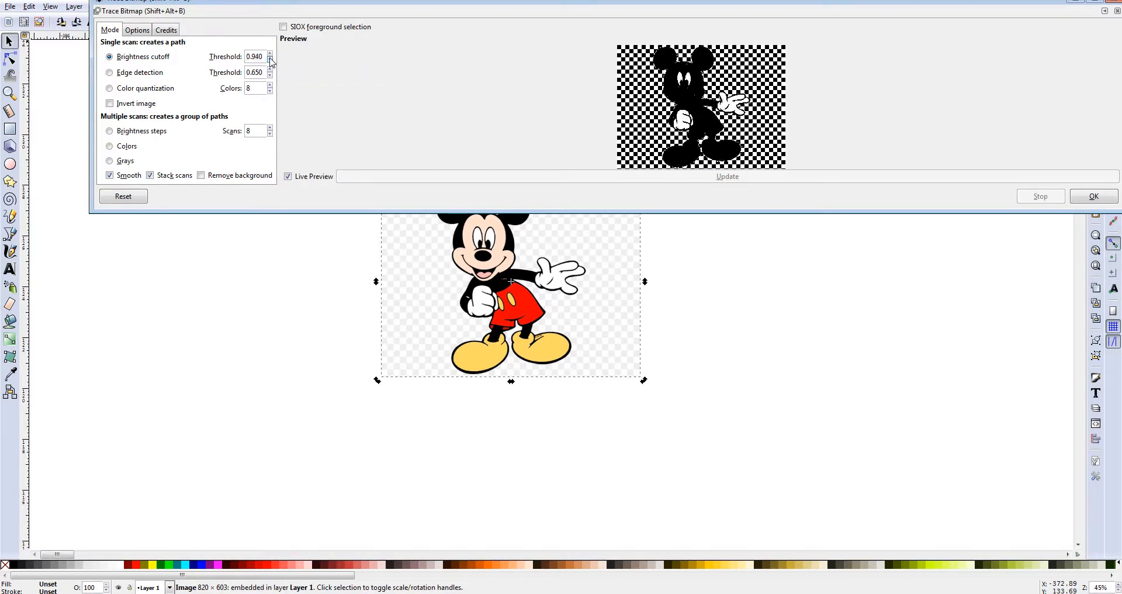
{"action": "left_click", "coordinate": [271, 60]}
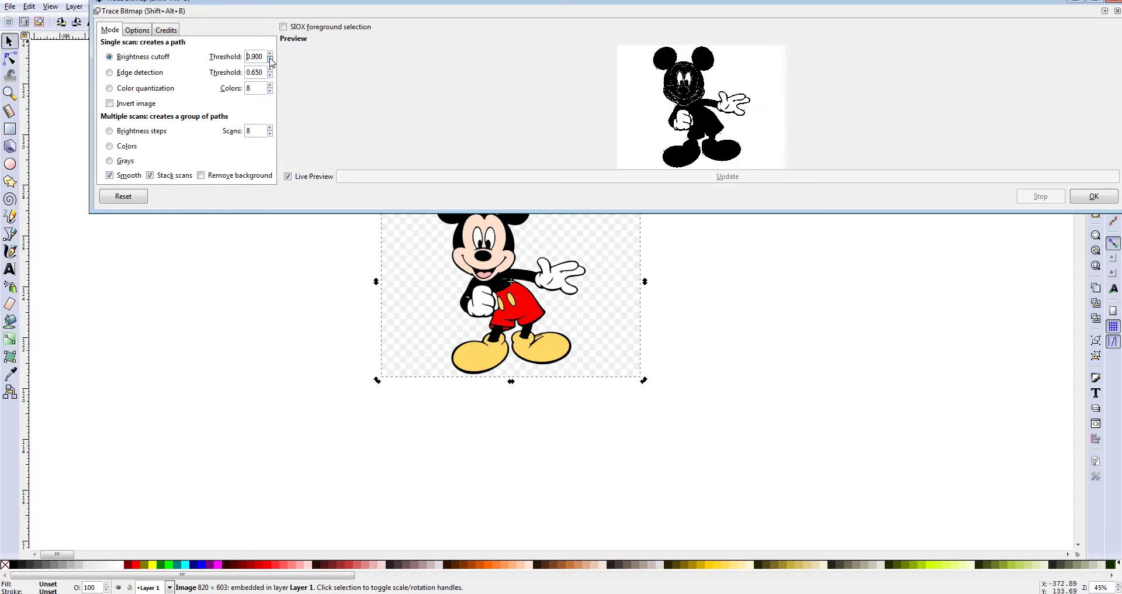
{"action": "left_click", "coordinate": [271, 60]}
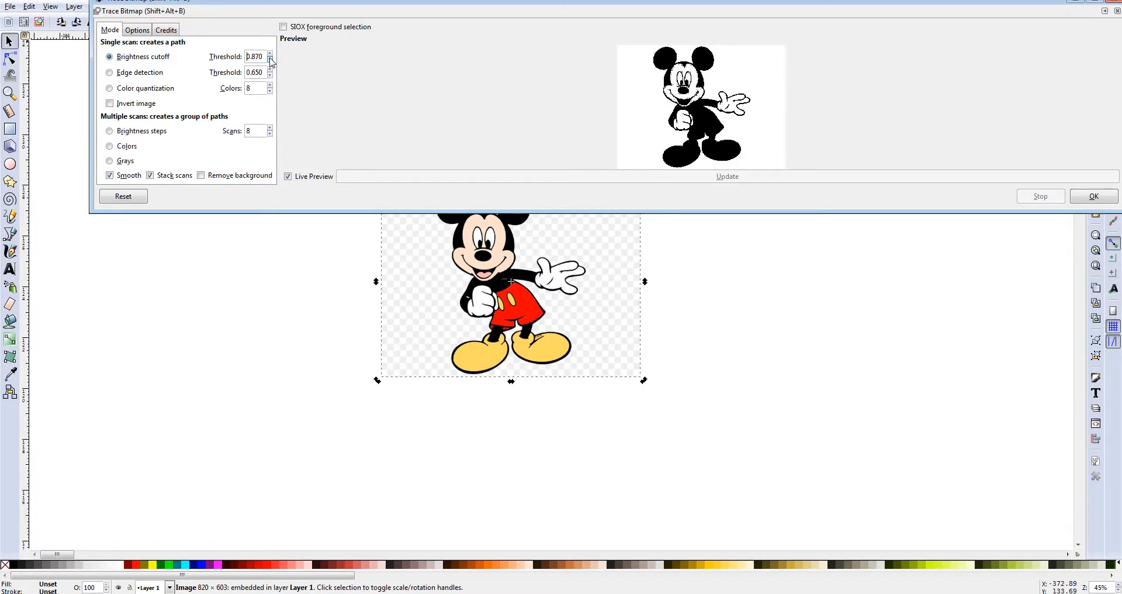
{"action": "left_click", "coordinate": [270, 60]}
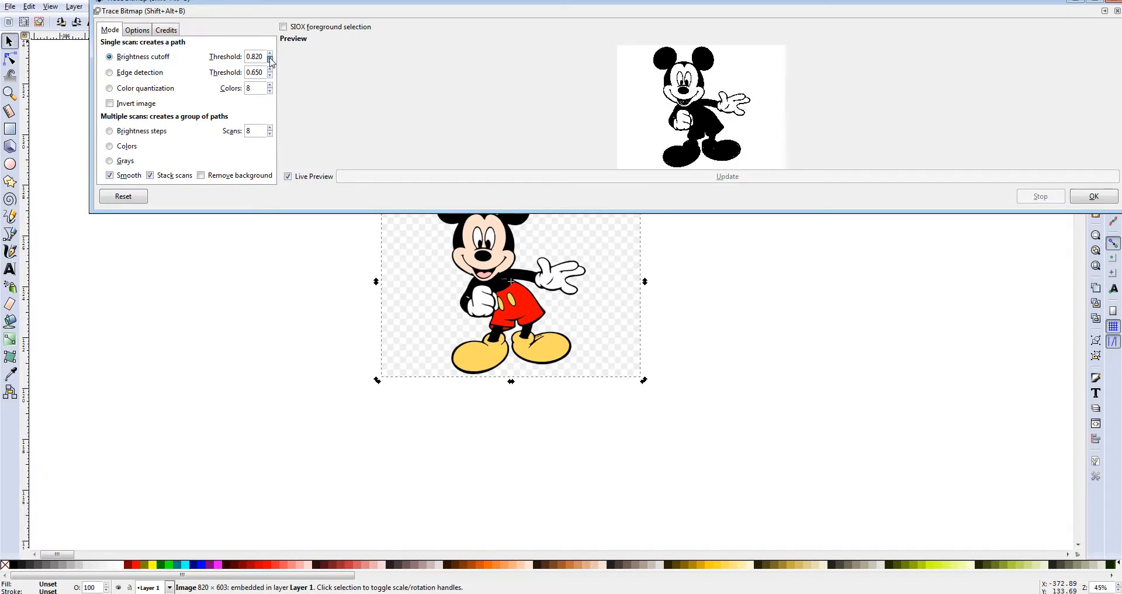
{"action": "left_click", "coordinate": [270, 60]}
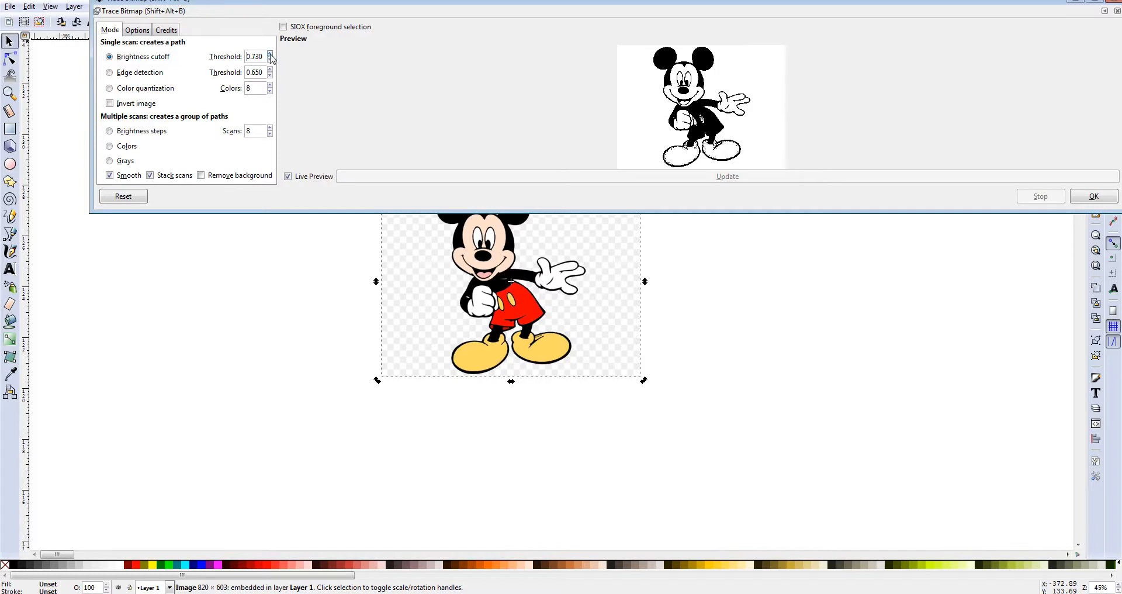
{"action": "left_click", "coordinate": [271, 54]}
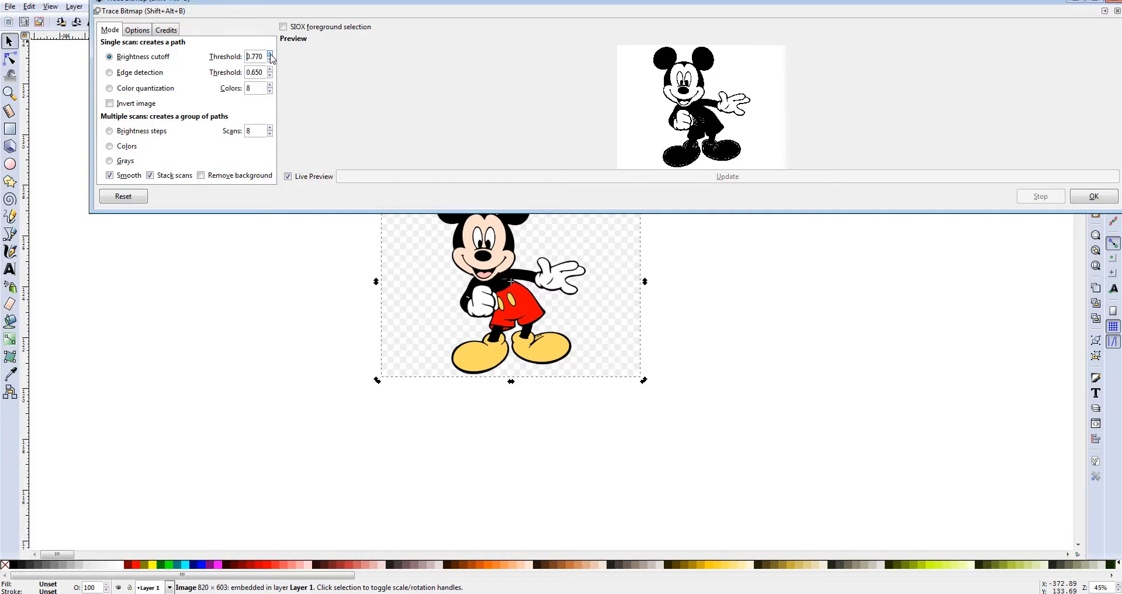
{"action": "left_click", "coordinate": [268, 60]}
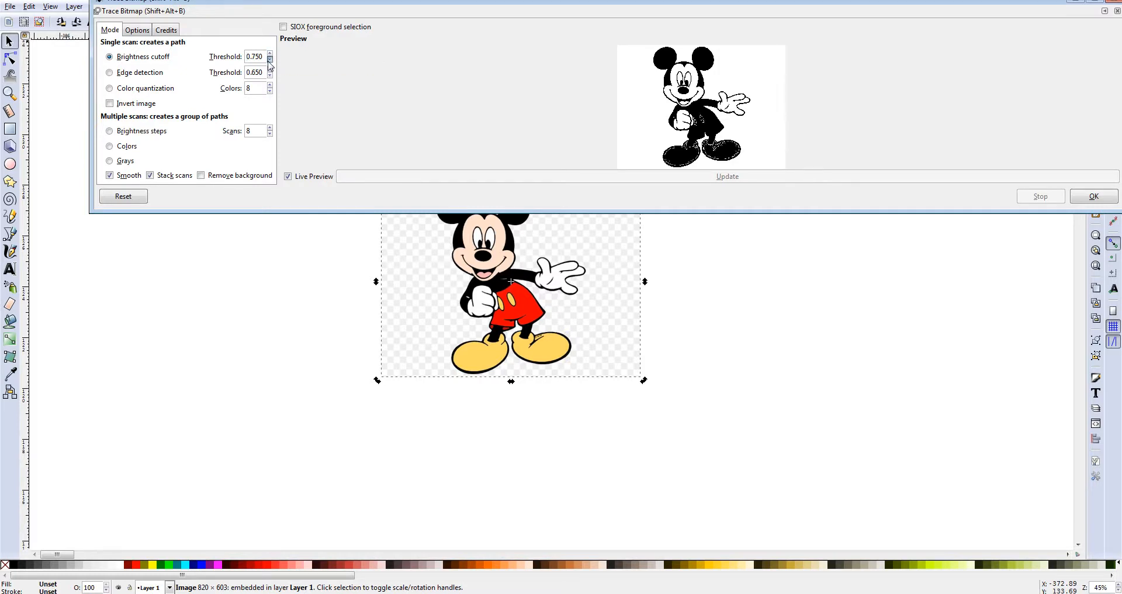
{"action": "left_click", "coordinate": [270, 59]}
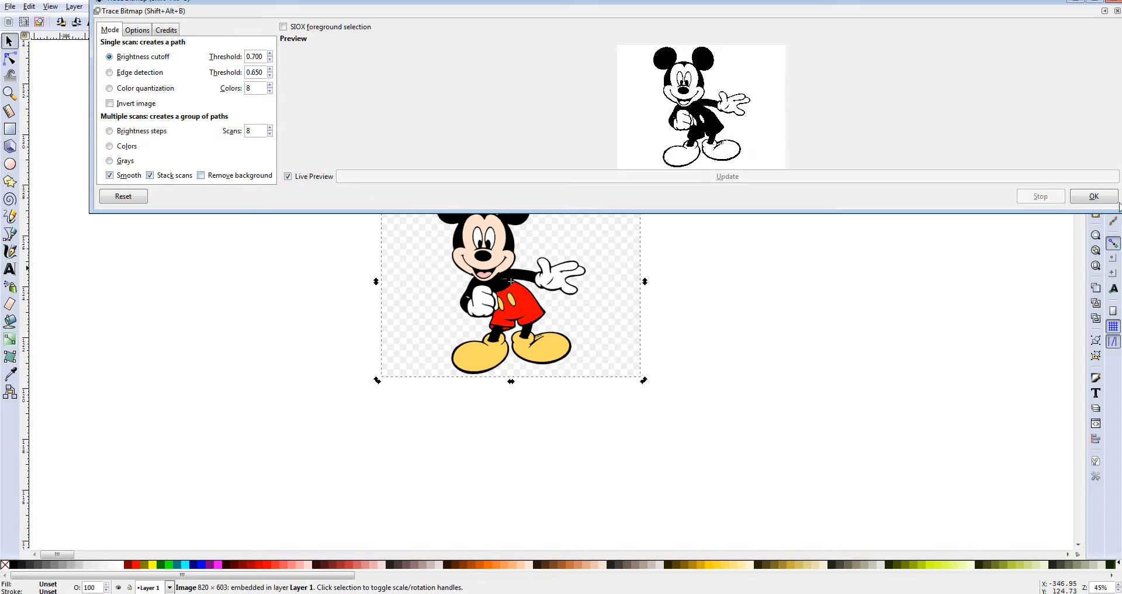
{"action": "mouse_move", "coordinate": [1094, 195]}
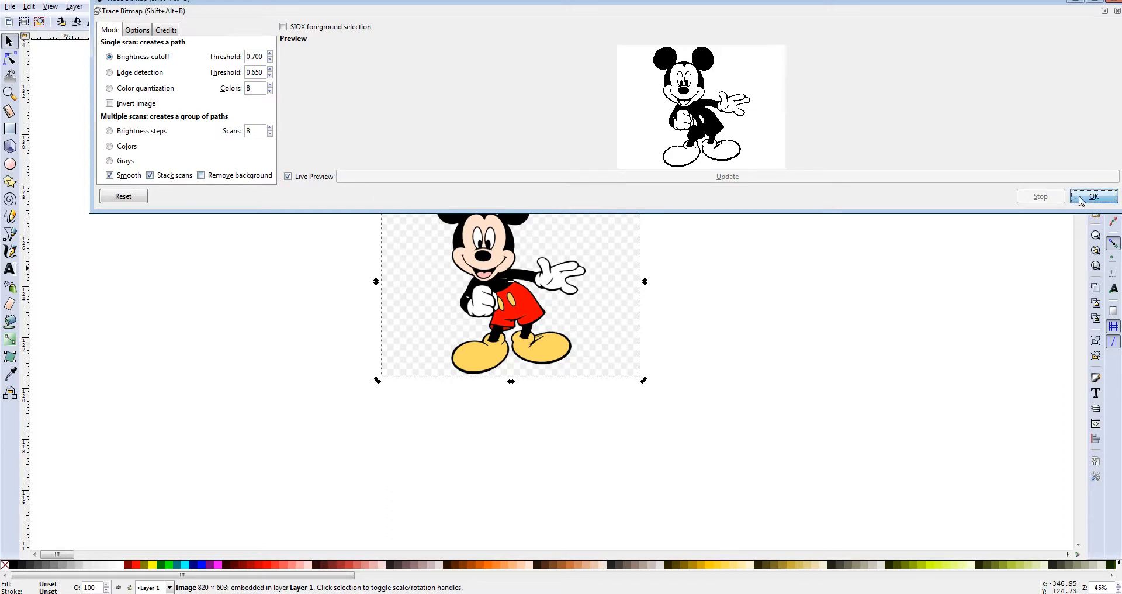
- Apply the trace and move the black traced Mickey silhouette beside the original colour image
{"action": "left_click", "coordinate": [1093, 195]}
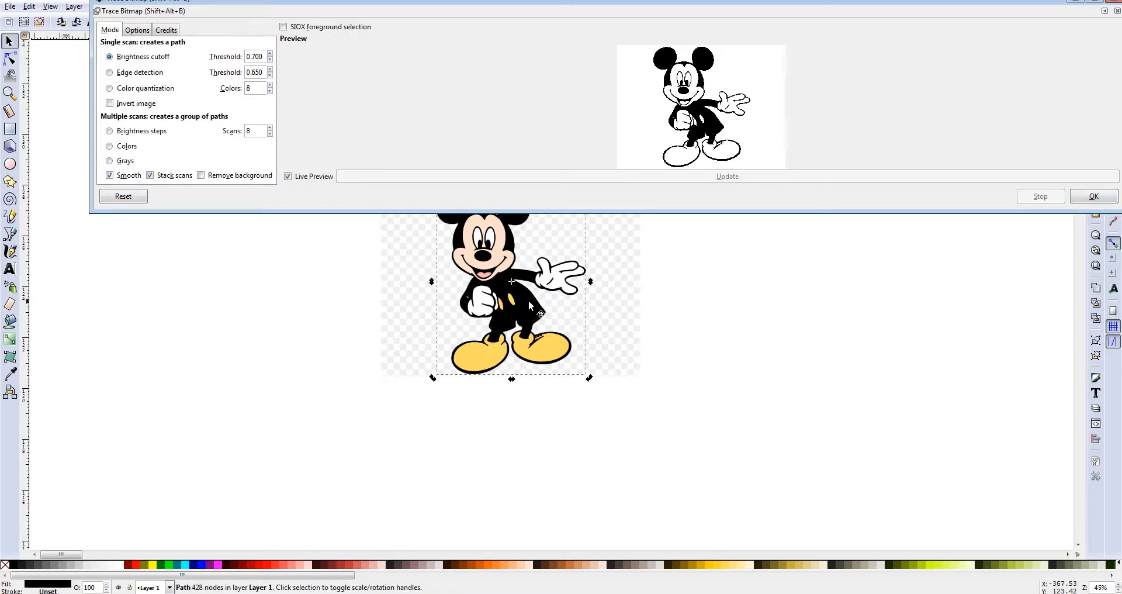
{"action": "left_click_drag", "start_coordinate": [511, 293], "coordinate": [314, 341]}
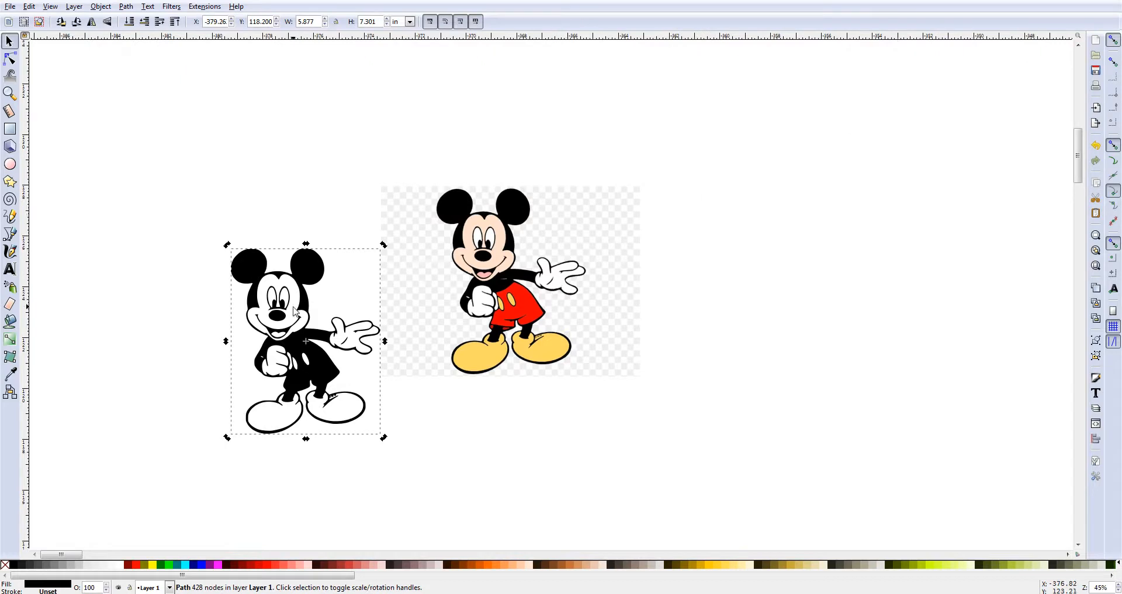
{"action": "left_click_drag", "start_coordinate": [510, 279], "coordinate": [917, 209]}
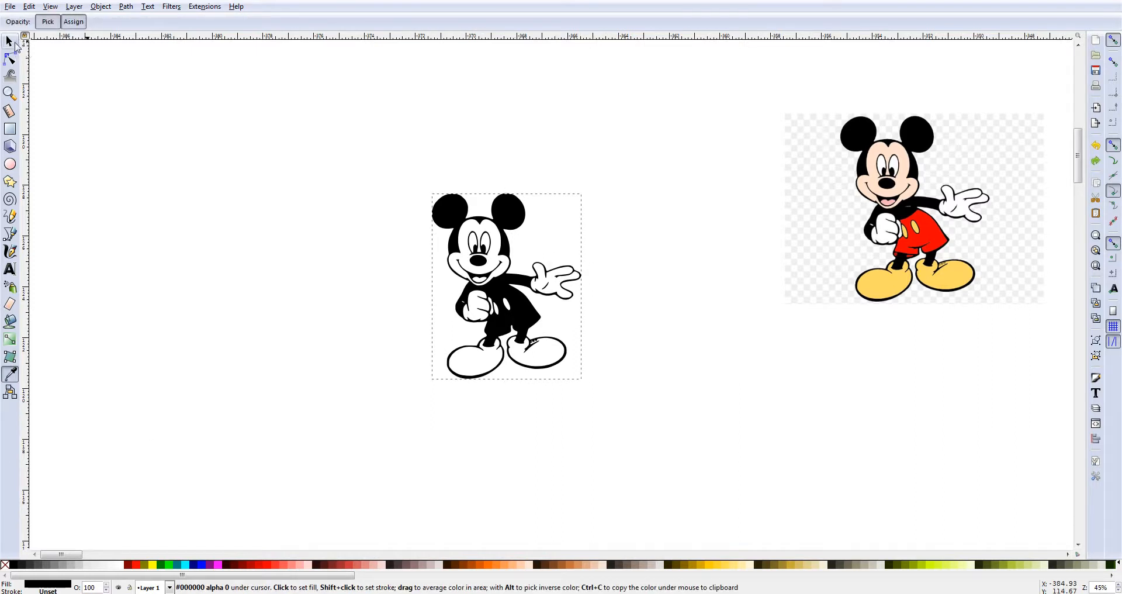
- Select the traced black-and-white Mickey path as the working object
{"action": "left_click", "coordinate": [8, 41]}
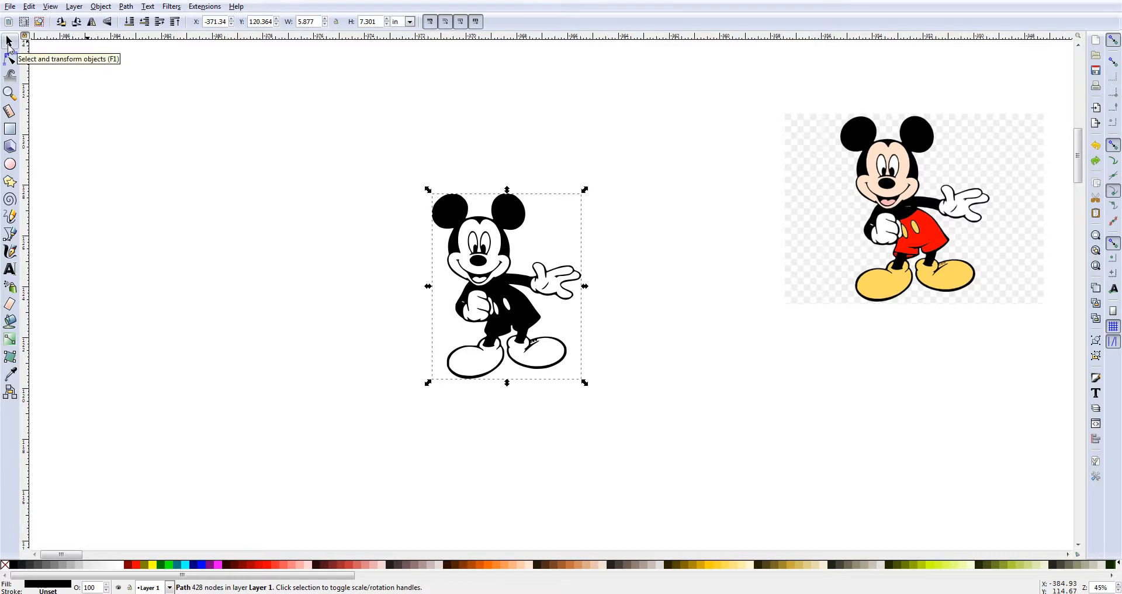
{"action": "mouse_move", "coordinate": [372, 249]}
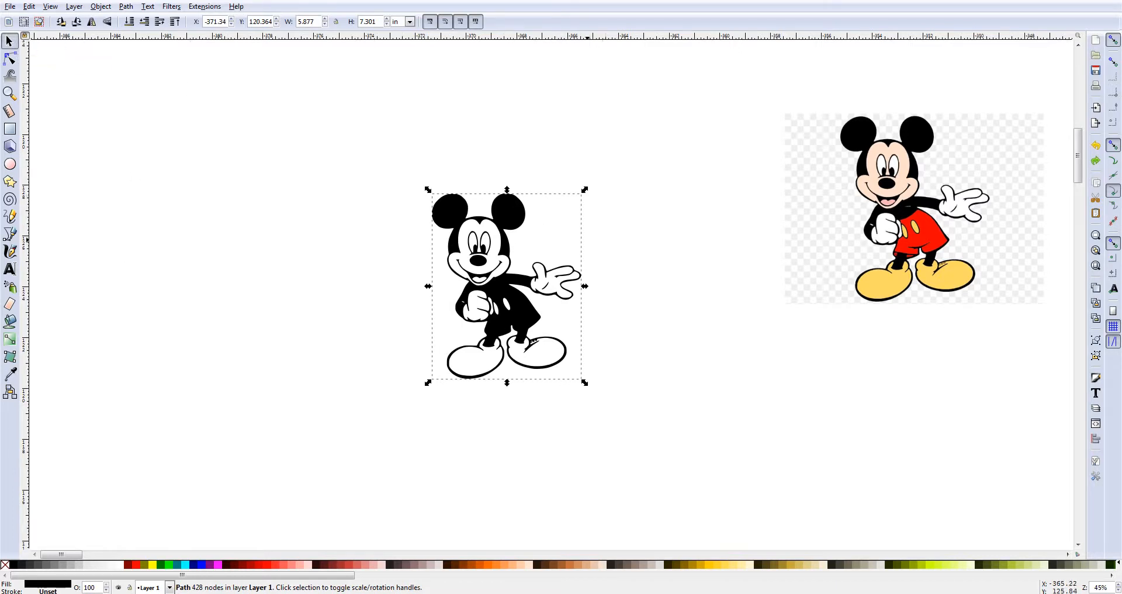
{"action": "mouse_move", "coordinate": [84, 488]}
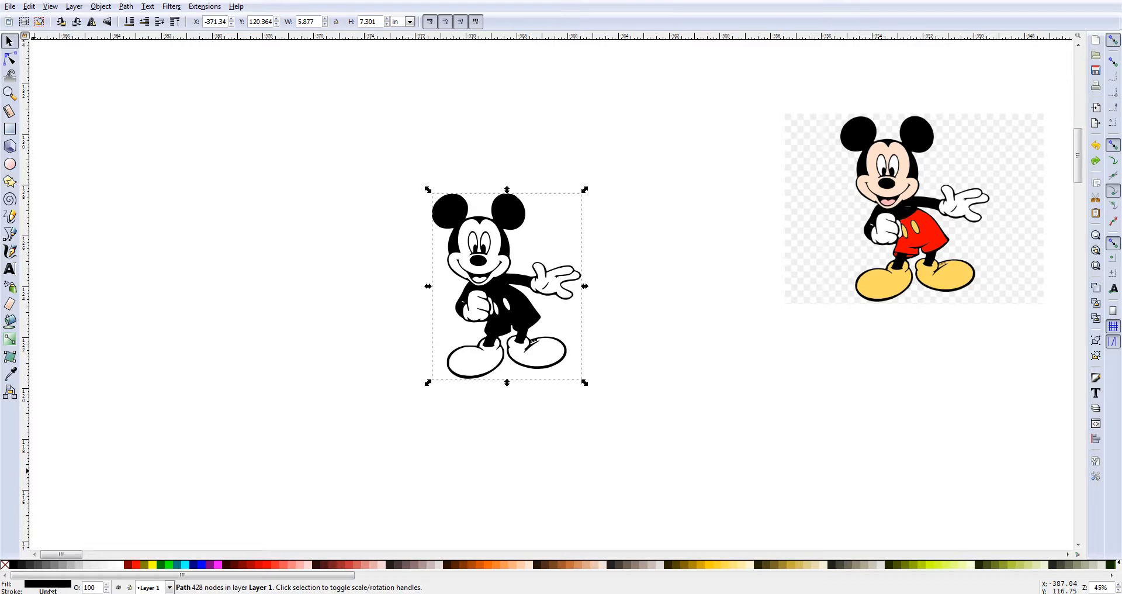
{"action": "mouse_move", "coordinate": [525, 326]}
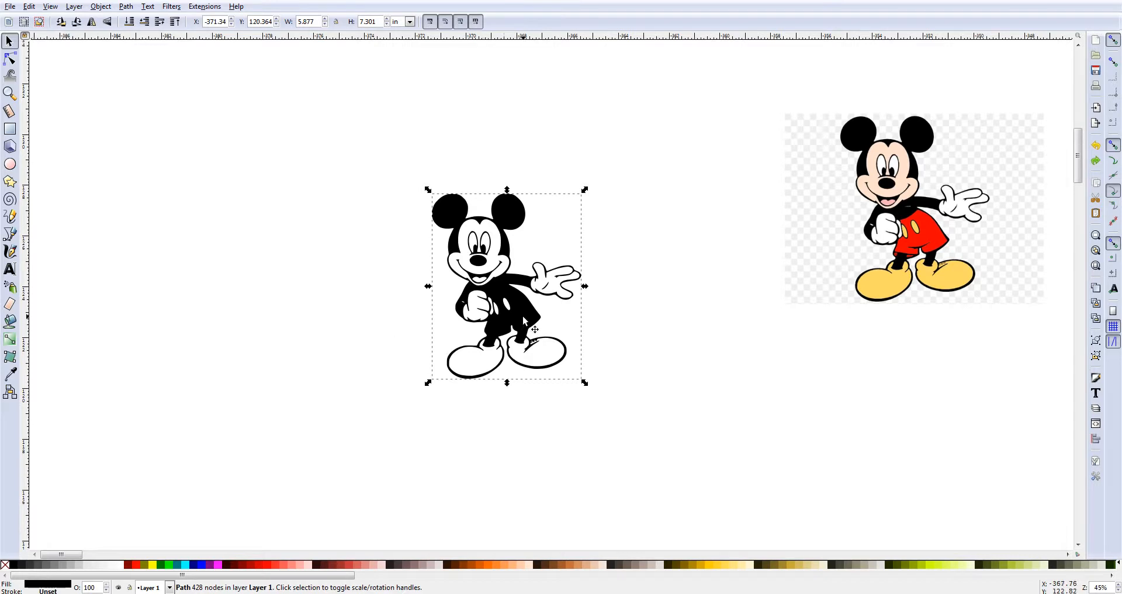
{"action": "left_click", "coordinate": [506, 288]}
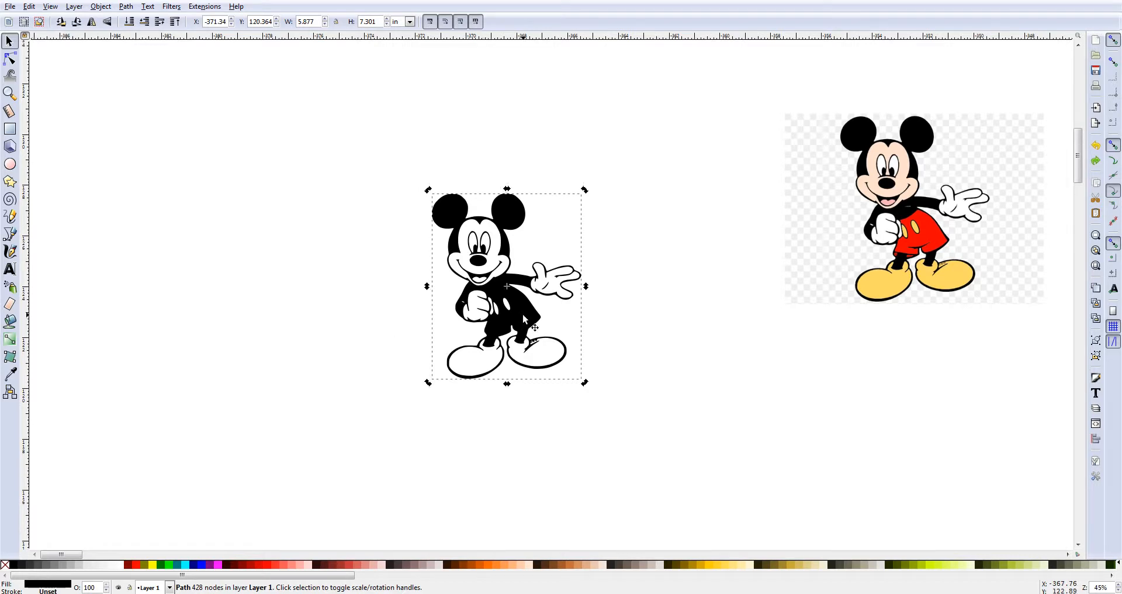
{"action": "mouse_move", "coordinate": [543, 353]}
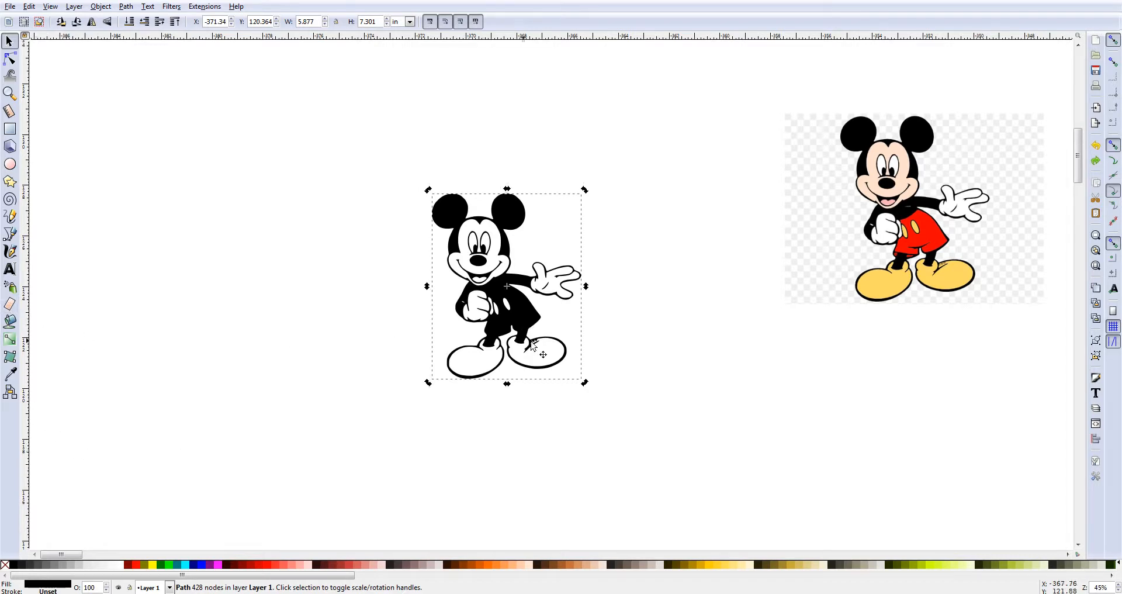
{"action": "mouse_move", "coordinate": [484, 317]}
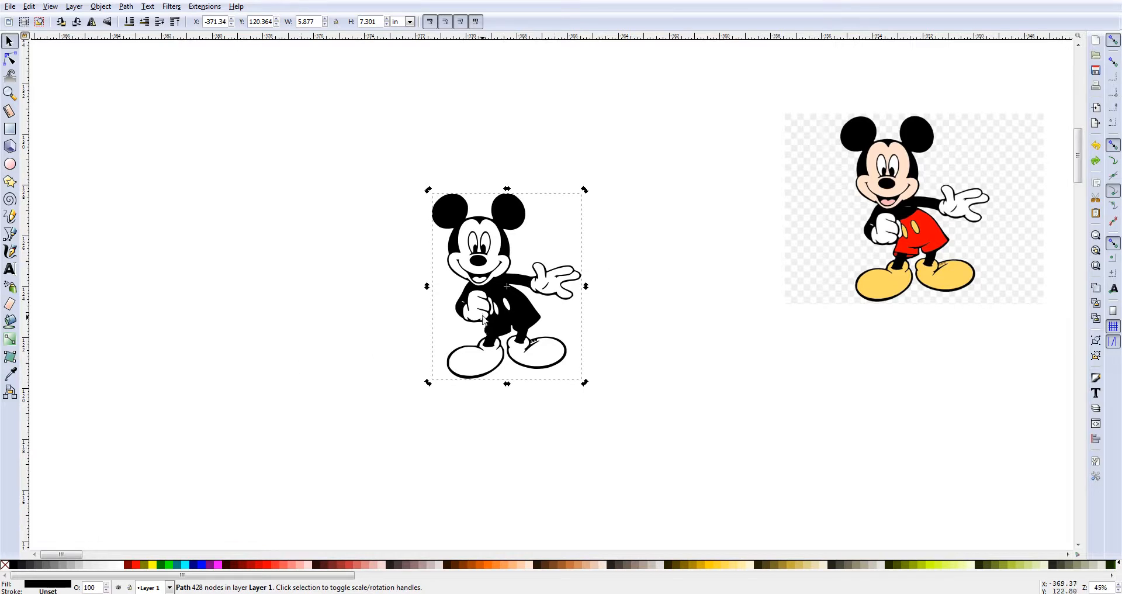
{"action": "mouse_move", "coordinate": [56, 539]}
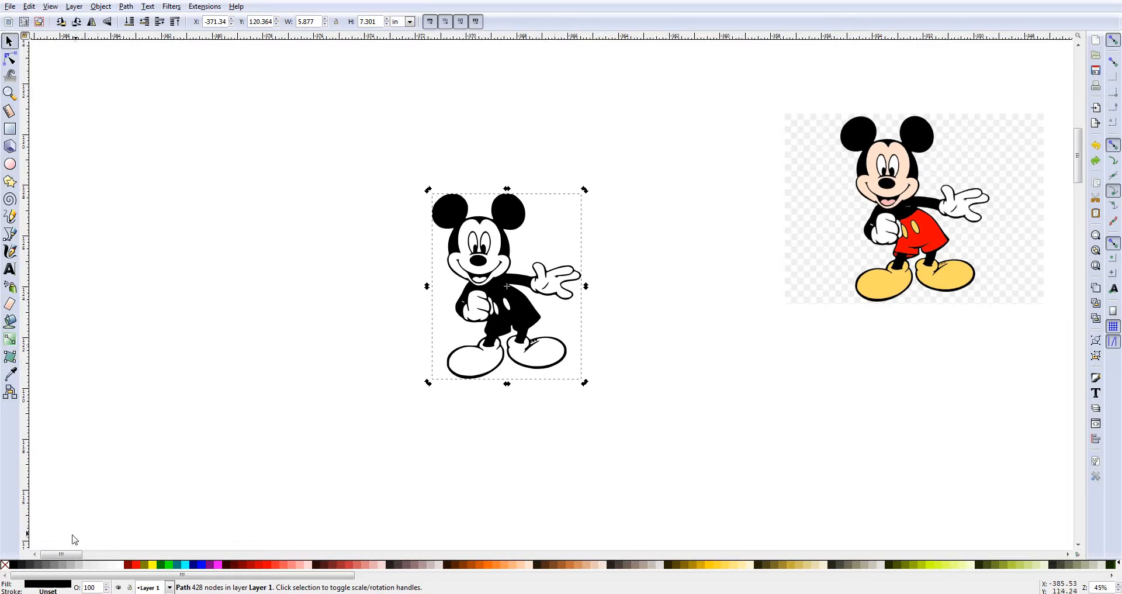
{"action": "mouse_move", "coordinate": [355, 334]}
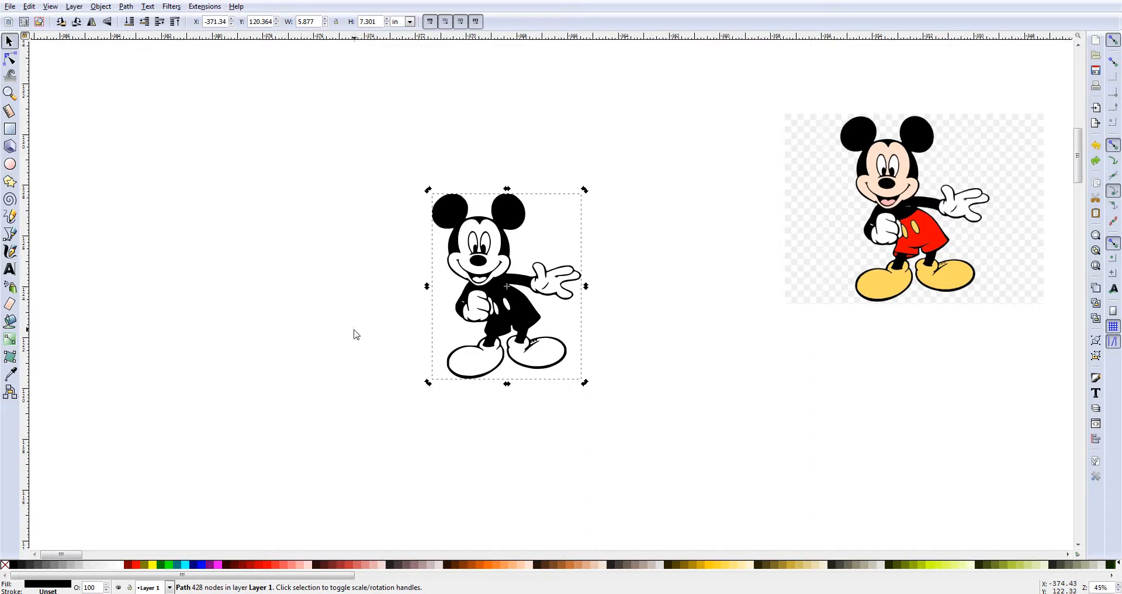
{"action": "mouse_move", "coordinate": [100, 542]}
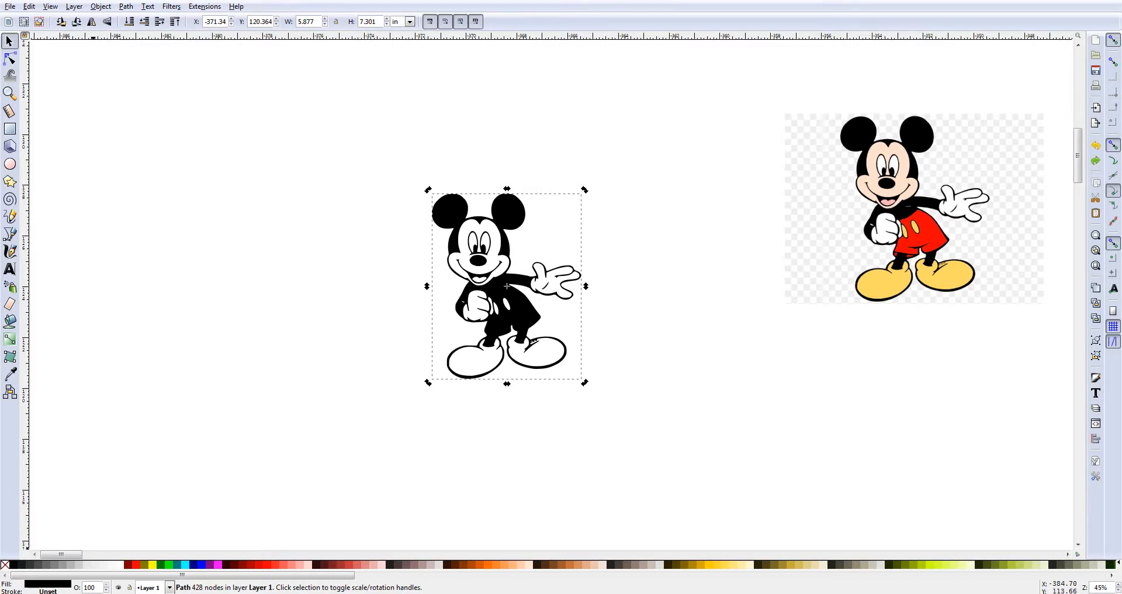
{"action": "right_click", "coordinate": [35, 589]}
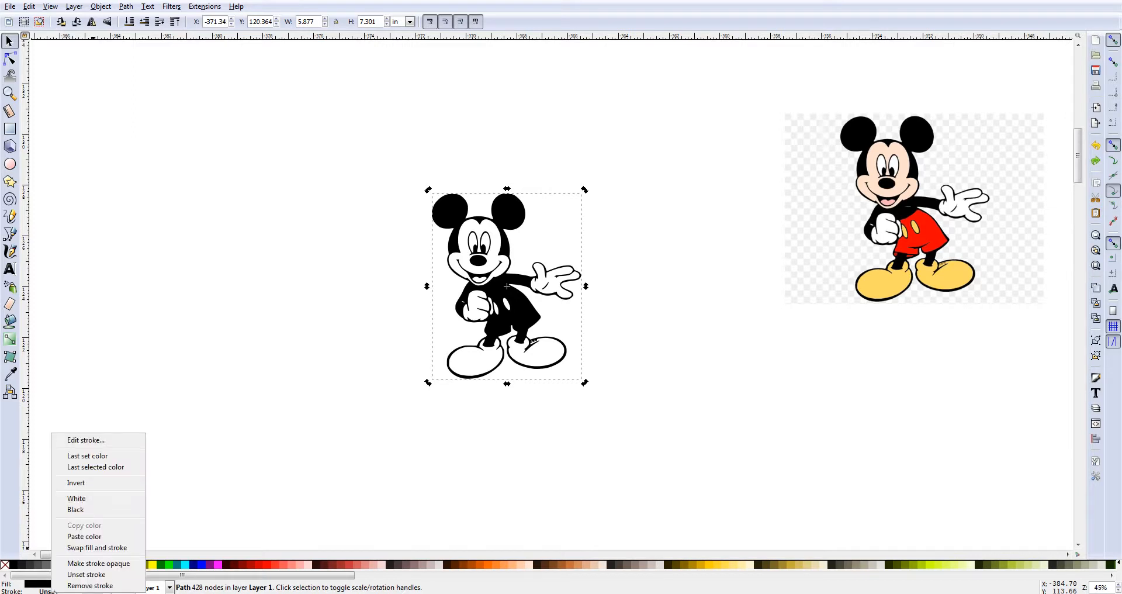
{"action": "mouse_move", "coordinate": [75, 509]}
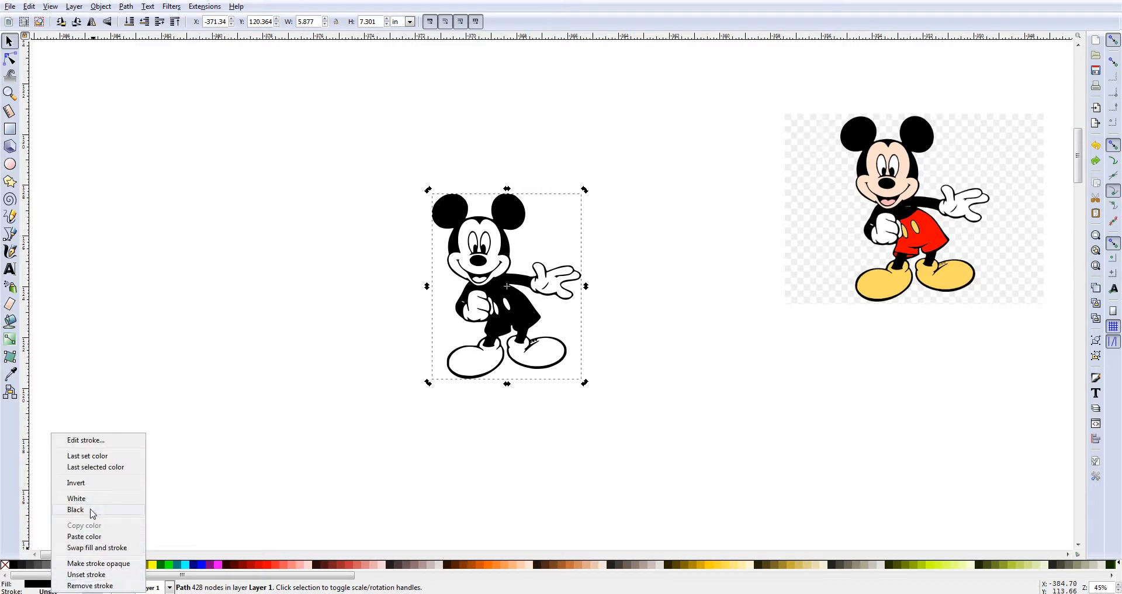
{"action": "mouse_move", "coordinate": [91, 510]}
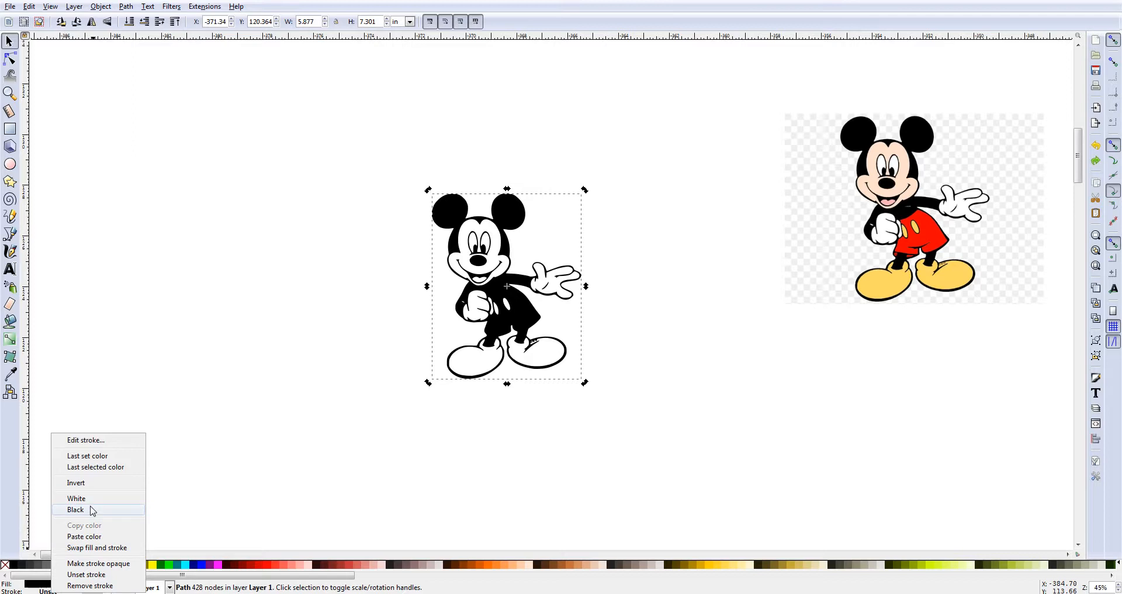
{"action": "mouse_move", "coordinate": [94, 504]}
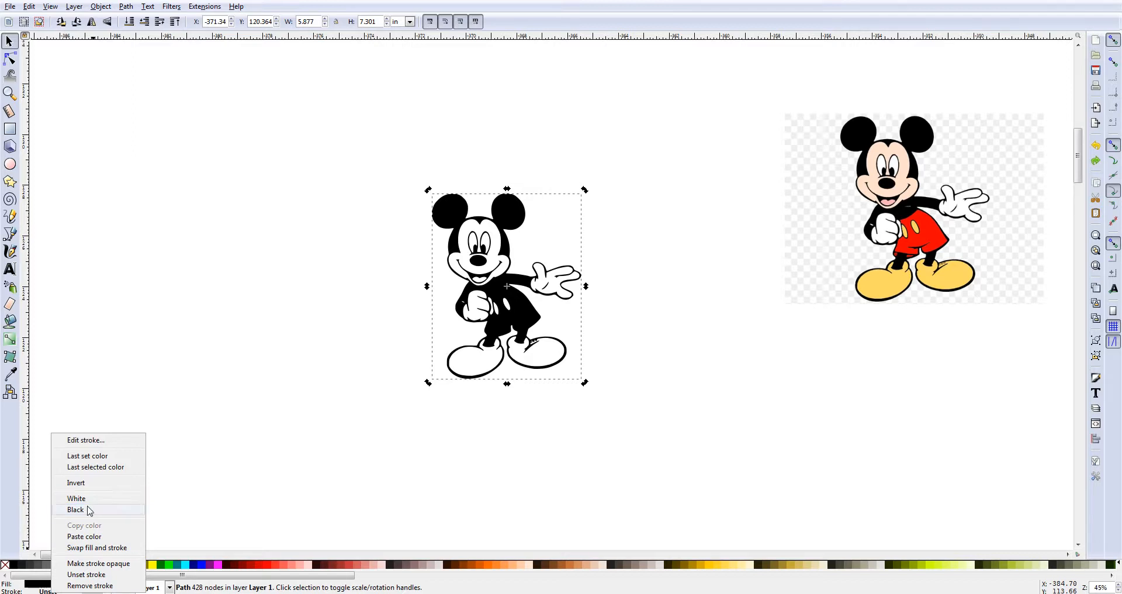
{"action": "mouse_move", "coordinate": [109, 529]}
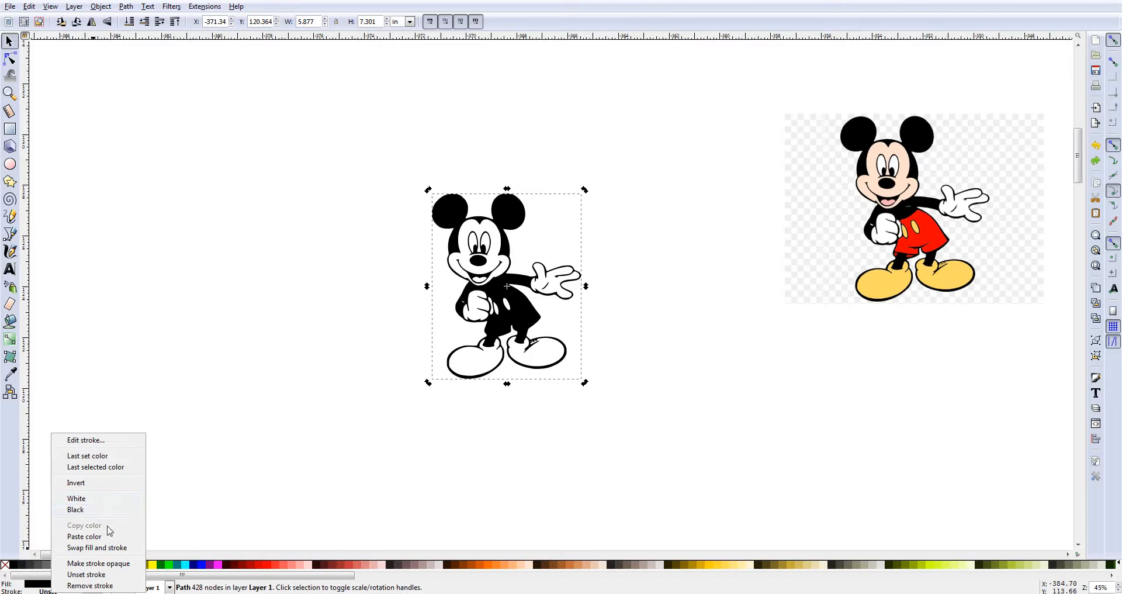
{"action": "mouse_move", "coordinate": [88, 511]}
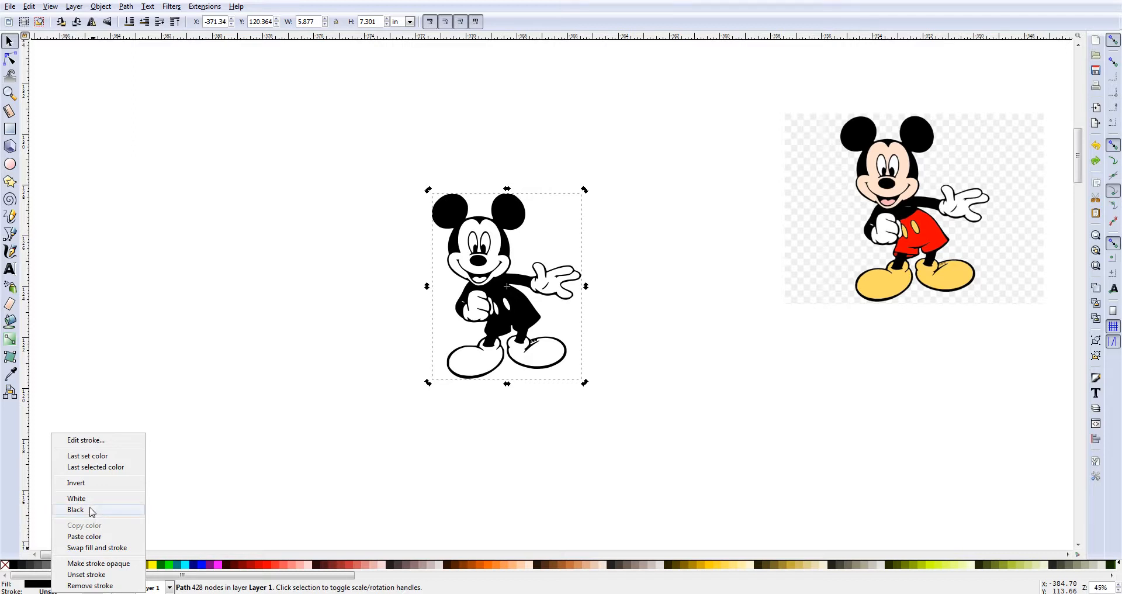
{"action": "mouse_move", "coordinate": [79, 547]}
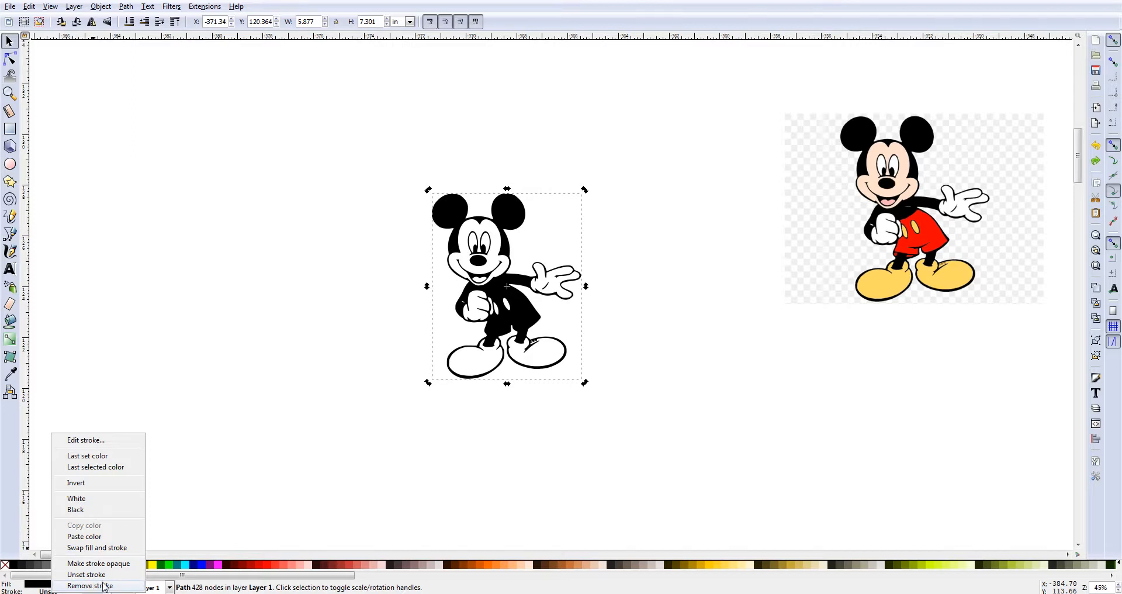
{"action": "left_click", "coordinate": [90, 584]}
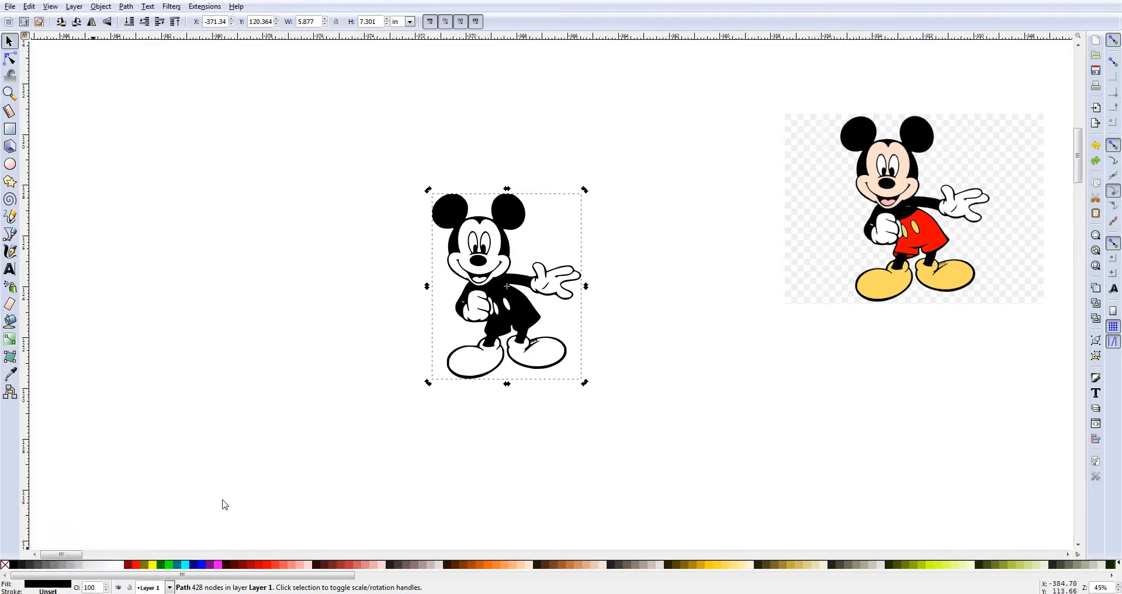
{"action": "mouse_move", "coordinate": [117, 560]}
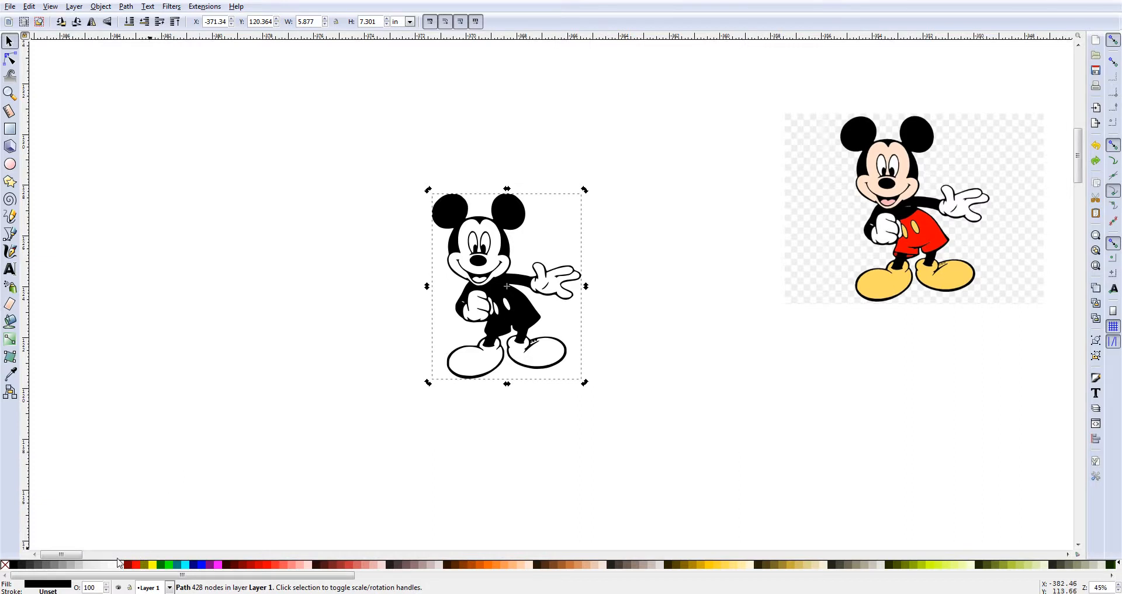
{"action": "mouse_move", "coordinate": [260, 486]}
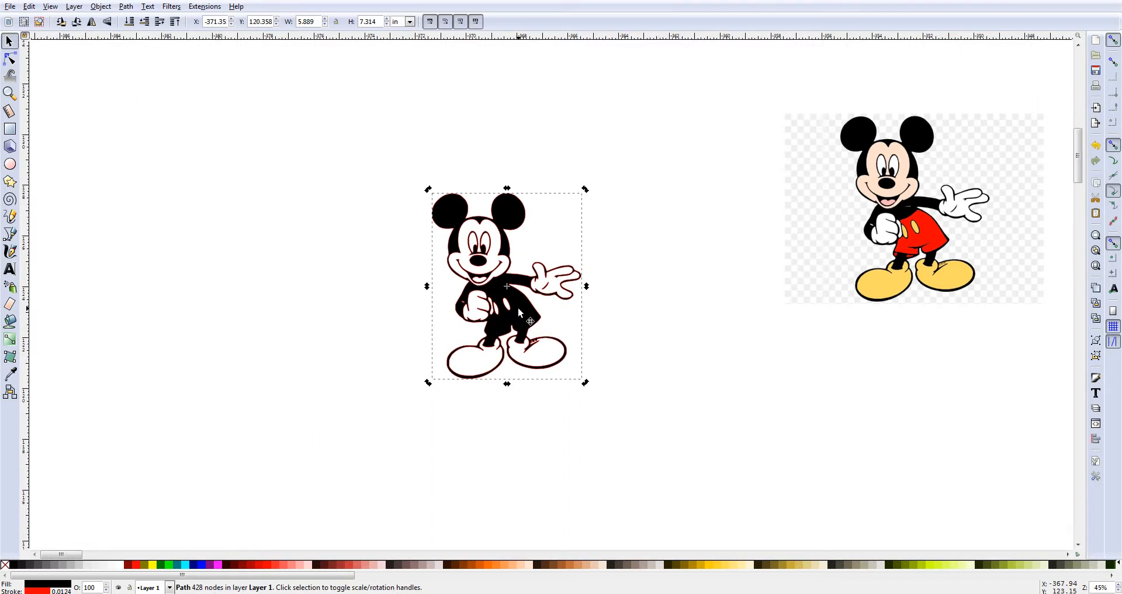
{"action": "mouse_move", "coordinate": [521, 314]}
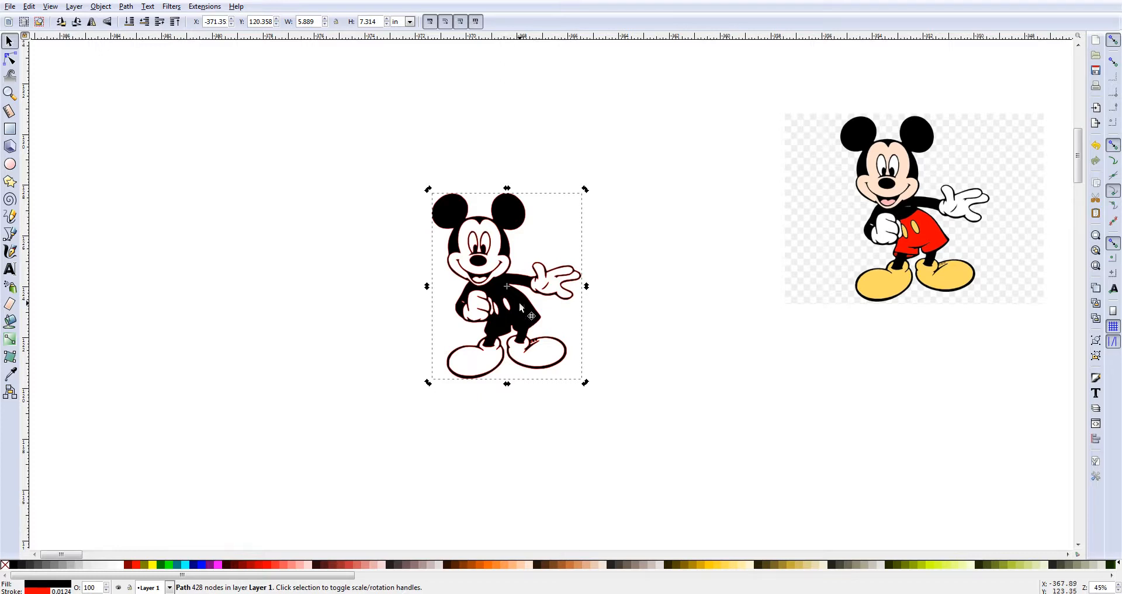
{"action": "mouse_move", "coordinate": [499, 353]}
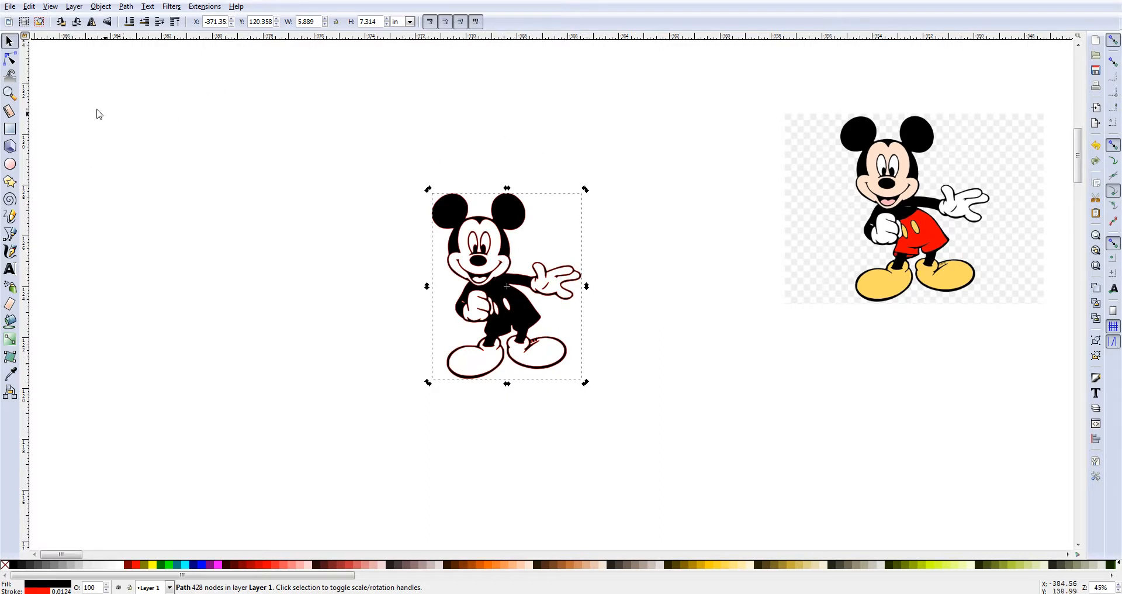
{"action": "mouse_move", "coordinate": [9, 59]}
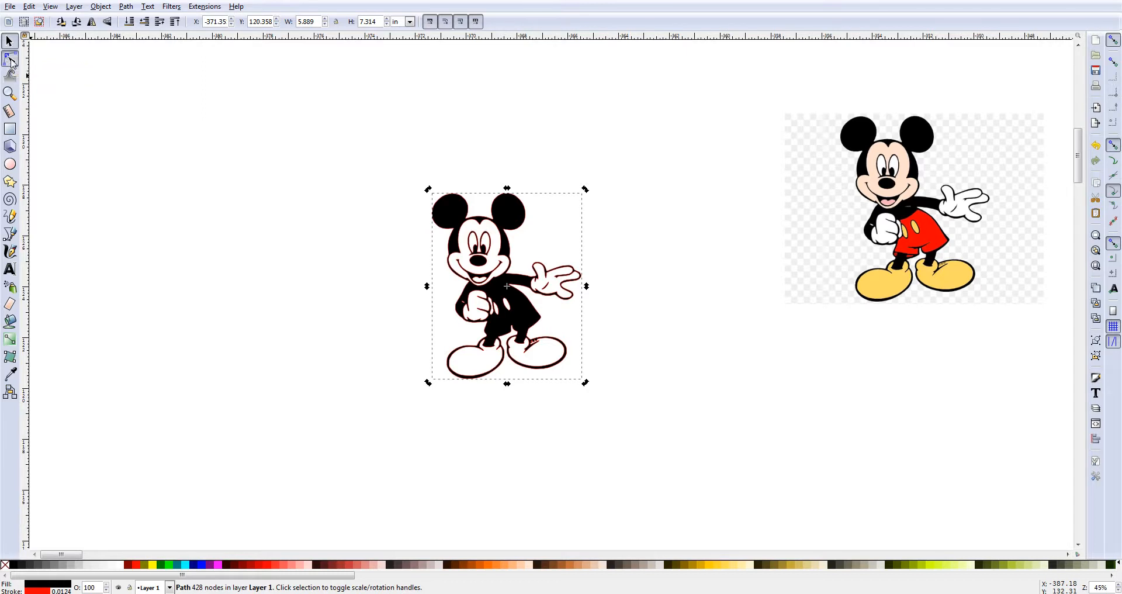
{"action": "left_click", "coordinate": [10, 57]}
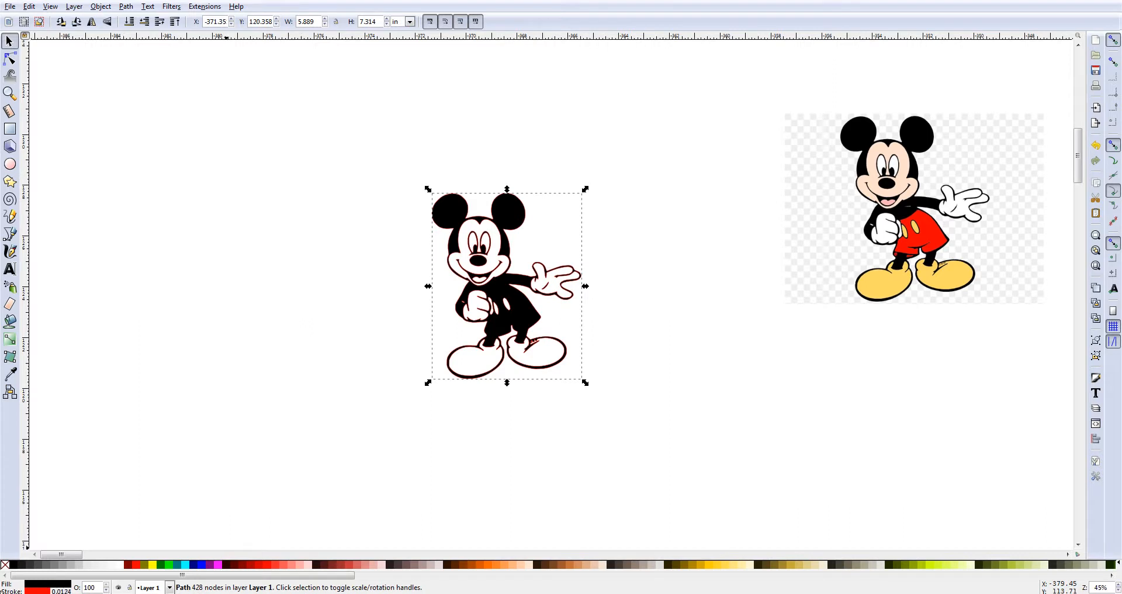
{"action": "mouse_move", "coordinate": [678, 143]}
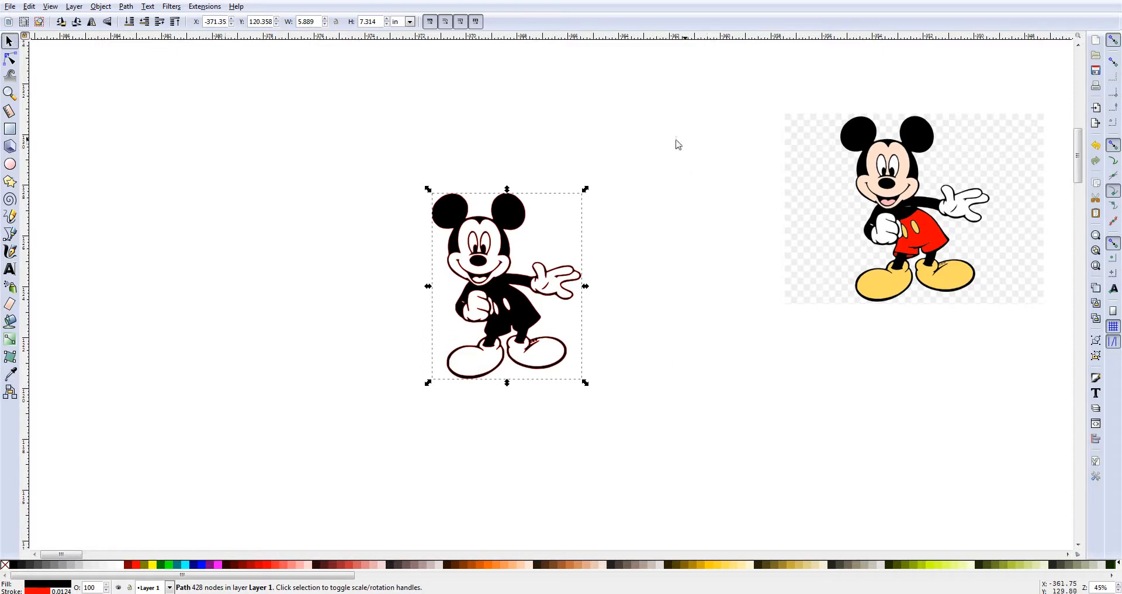
{"action": "mouse_move", "coordinate": [422, 340]}
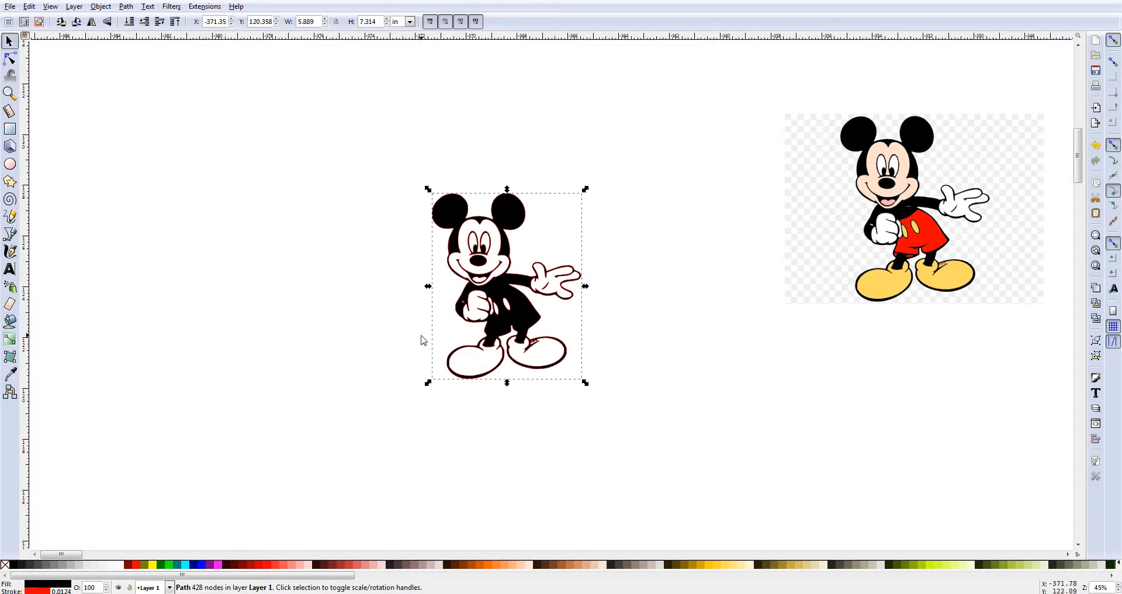
{"action": "mouse_move", "coordinate": [521, 287]}
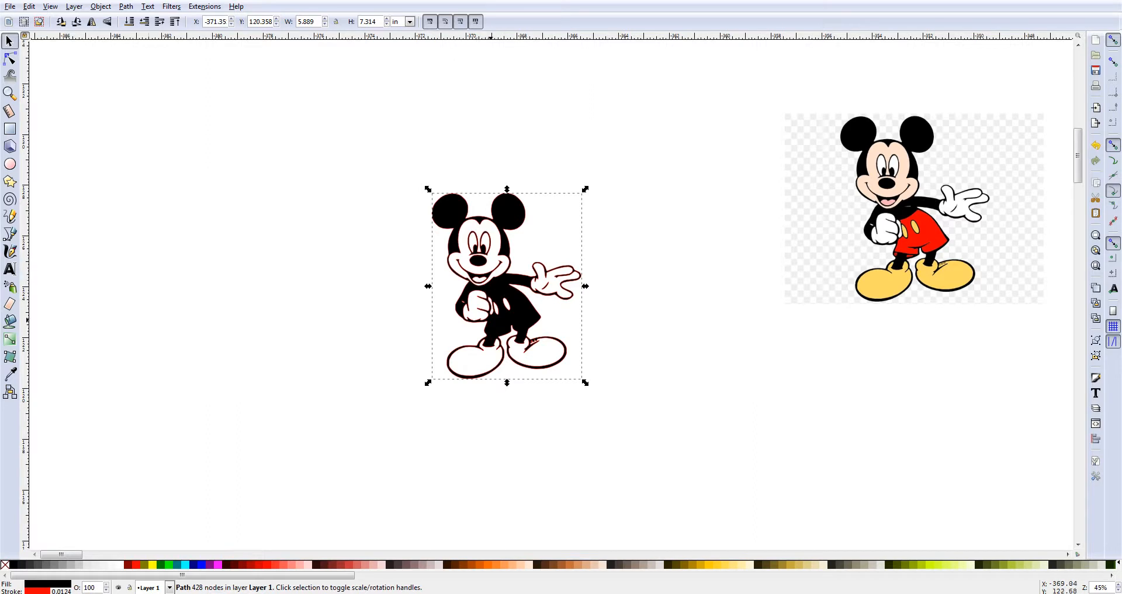
{"action": "mouse_move", "coordinate": [468, 228]}
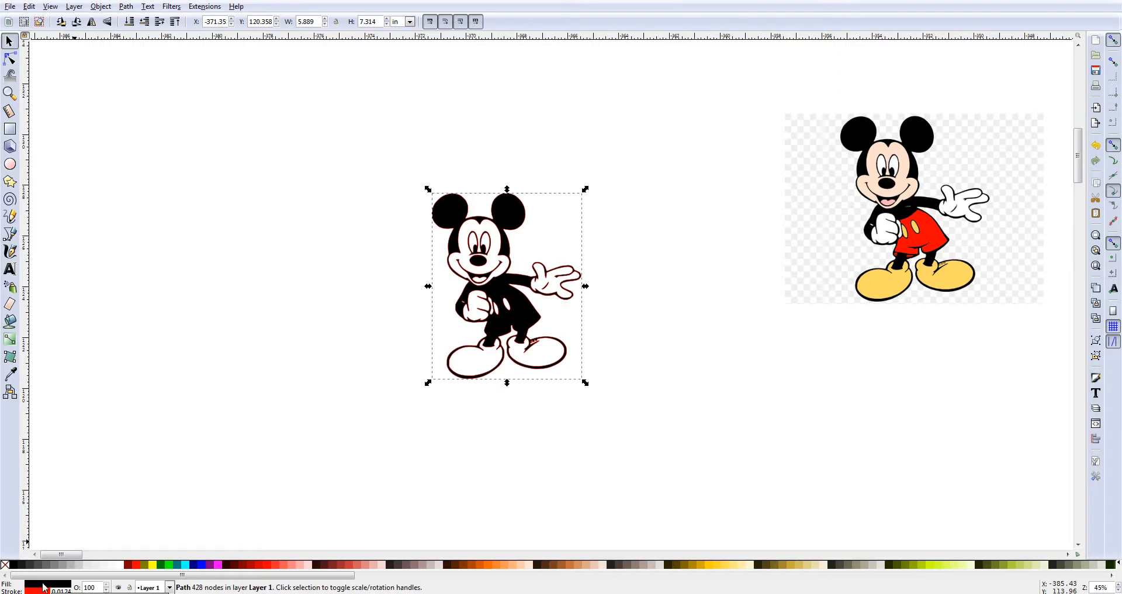
- Bring up the fill options for the traced Mickey path to remove its fill
{"action": "right_click", "coordinate": [44, 588]}
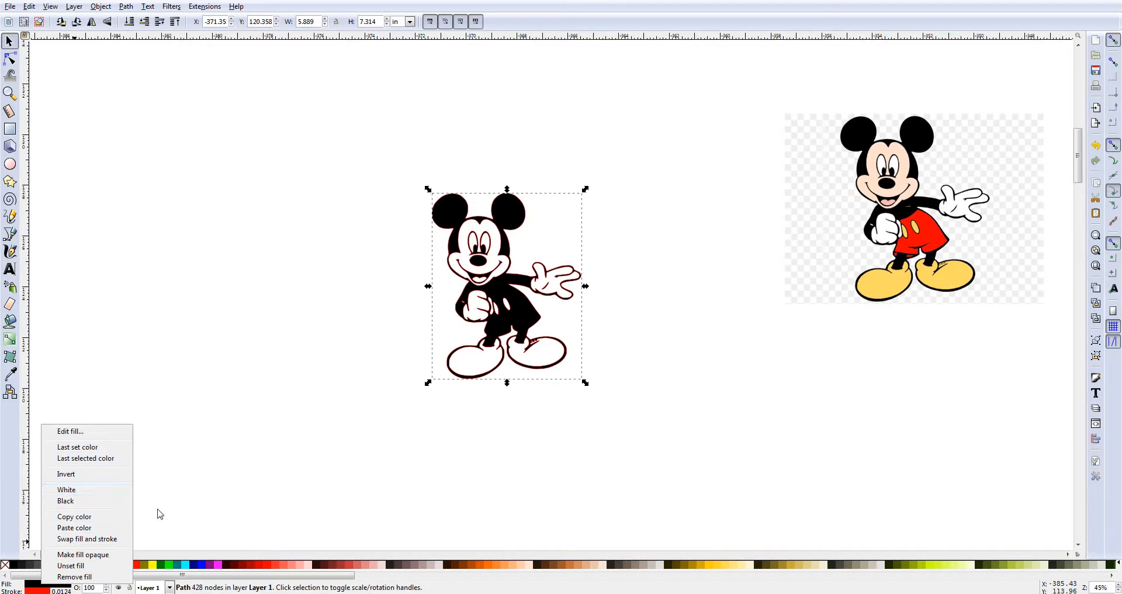
{"action": "mouse_move", "coordinate": [227, 496]}
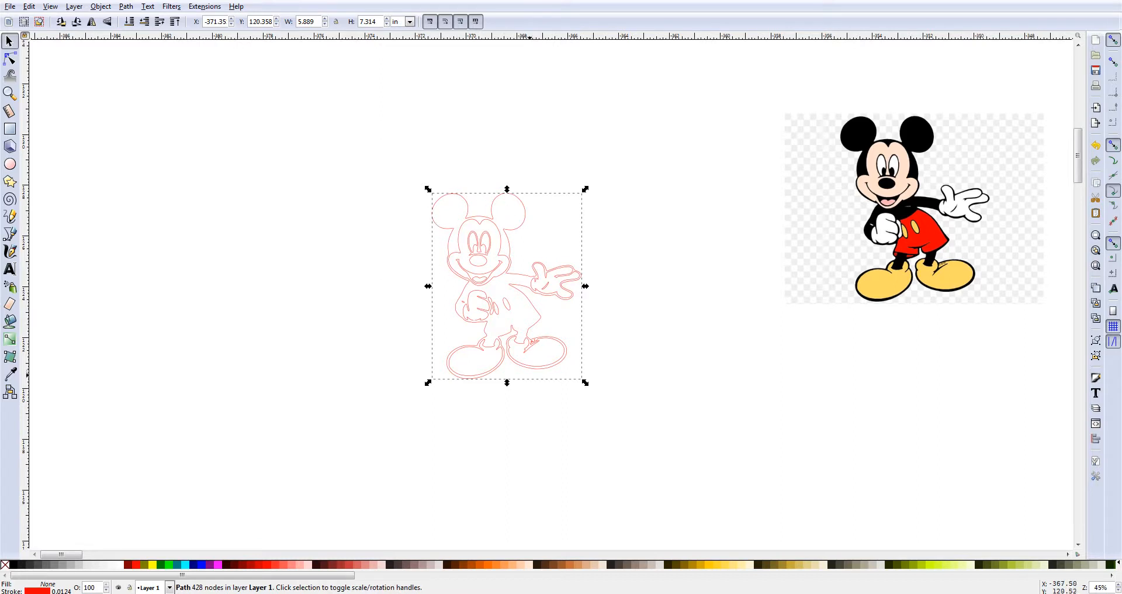
{"action": "mouse_move", "coordinate": [432, 181]}
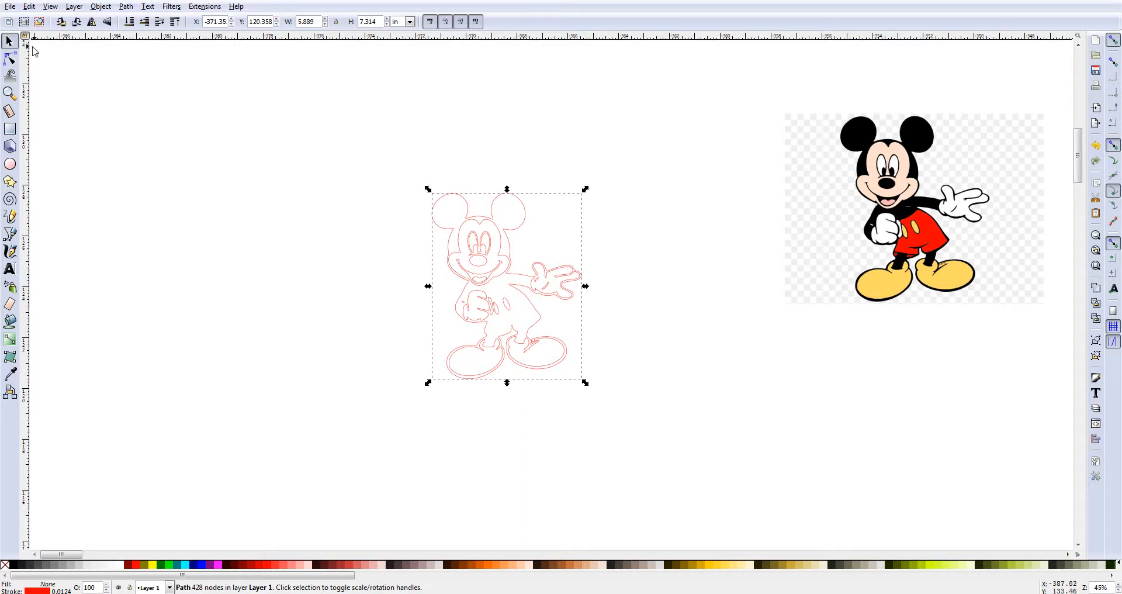
{"action": "mouse_move", "coordinate": [9, 59]}
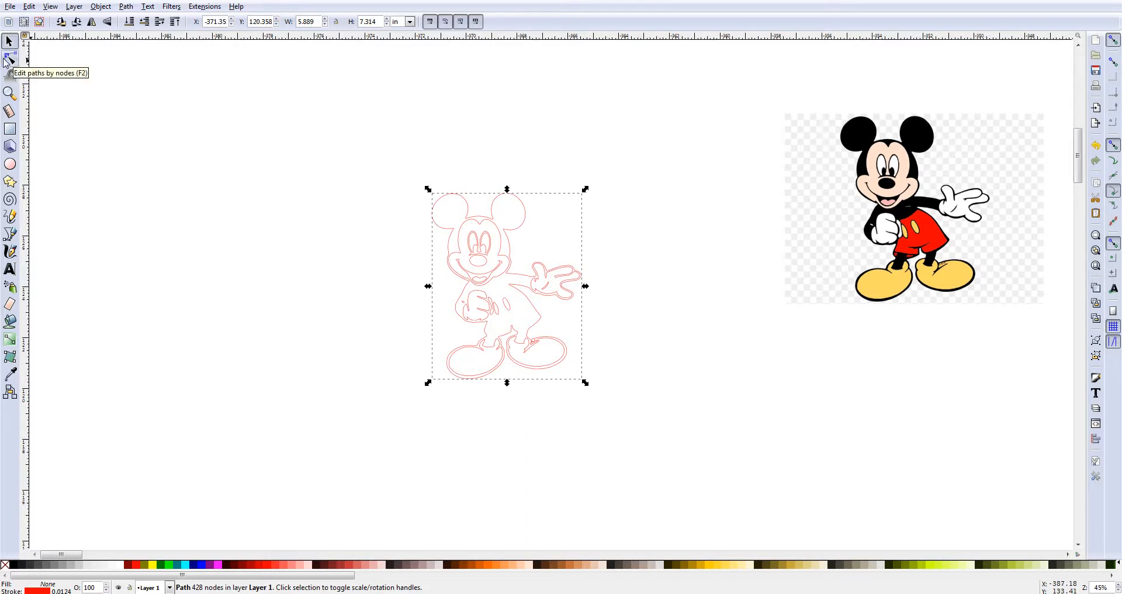
- Switch to node editing on the traced Mickey outline
{"action": "left_click", "coordinate": [10, 58]}
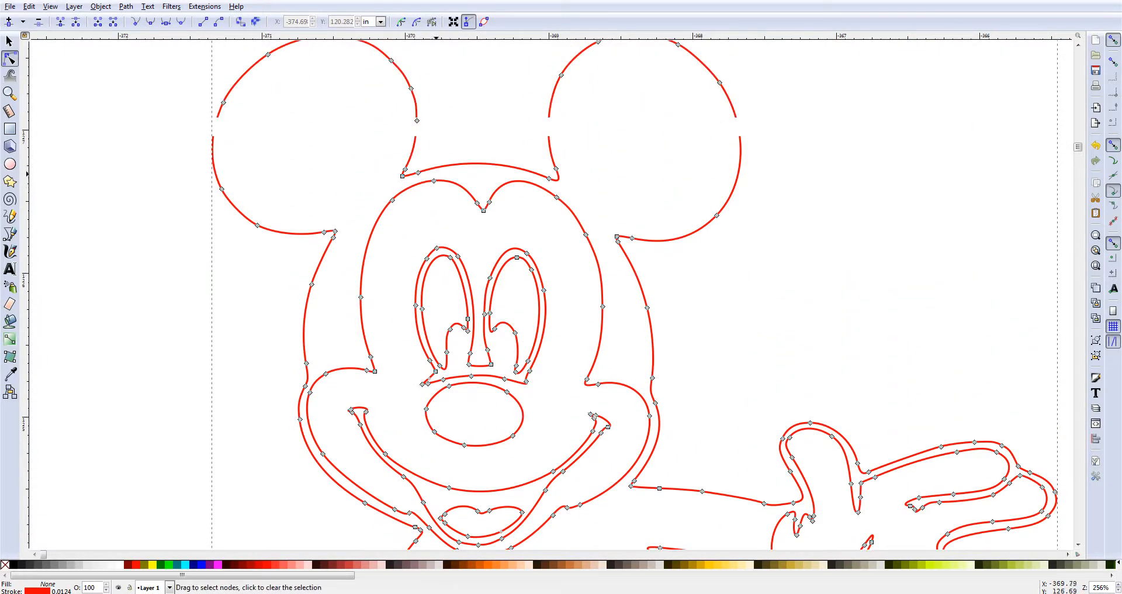
- Remove the inner ear, eye, nose and mouth detail lines, reshaping leftover head curves
{"action": "left_click_drag", "start_coordinate": [423, 178], "coordinate": [519, 222]}
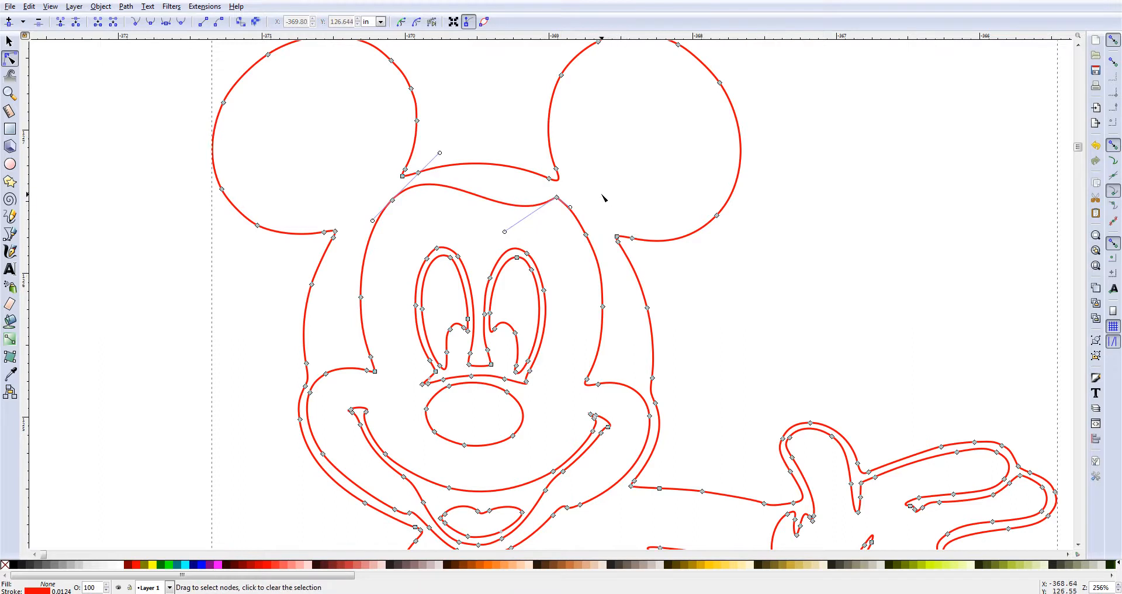
{"action": "left_click_drag", "start_coordinate": [603, 199], "coordinate": [350, 230]}
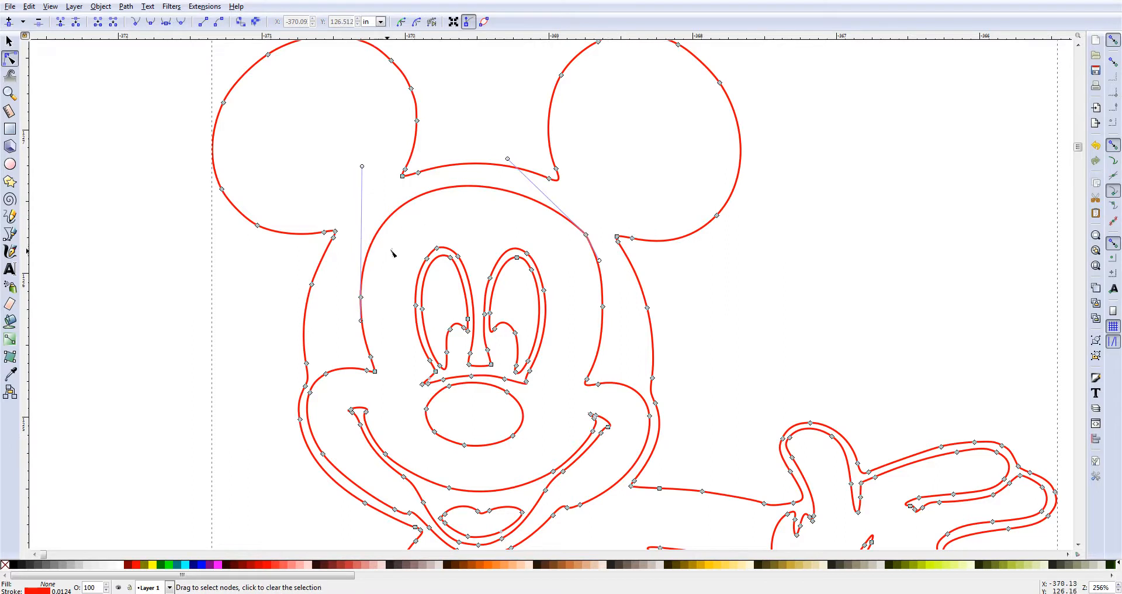
{"action": "left_click_drag", "start_coordinate": [562, 202], "coordinate": [603, 304]}
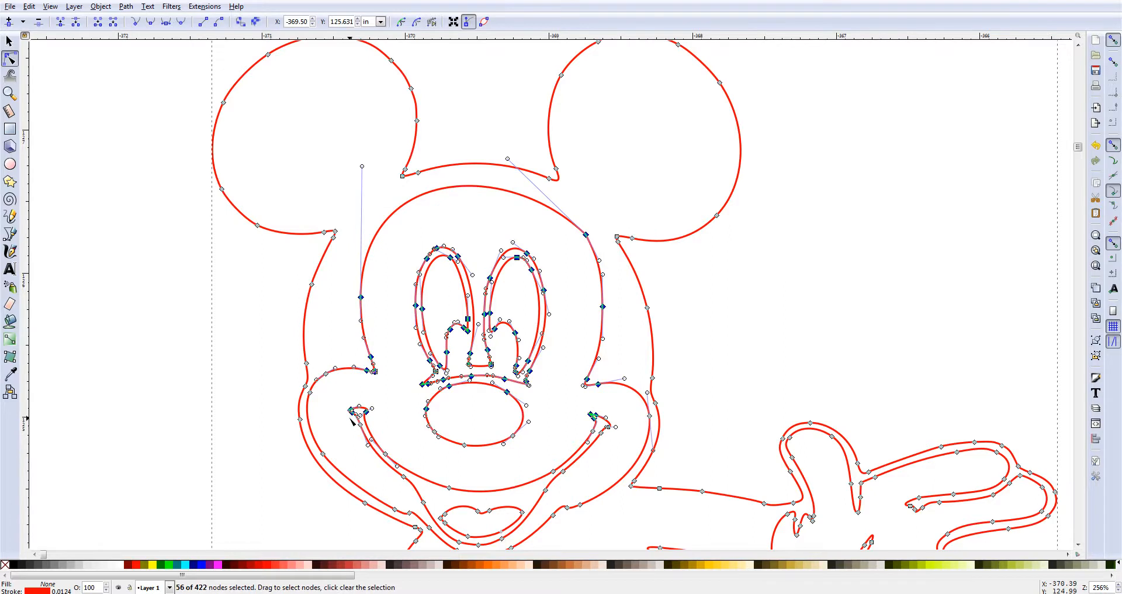
{"action": "mouse_move", "coordinate": [512, 448]}
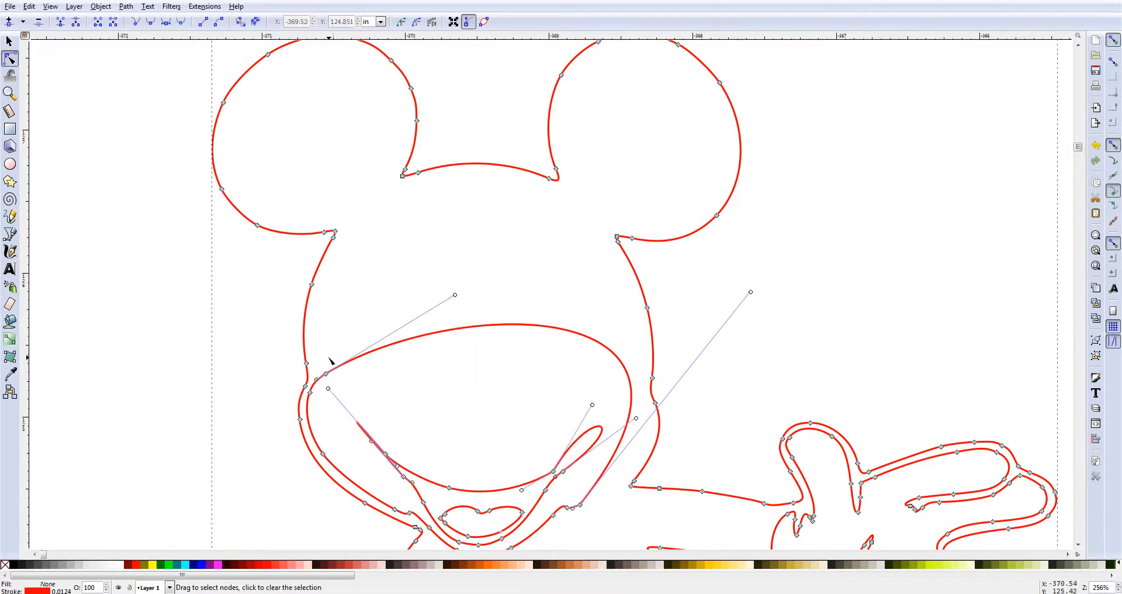
{"action": "left_click_drag", "start_coordinate": [313, 364], "coordinate": [398, 435]}
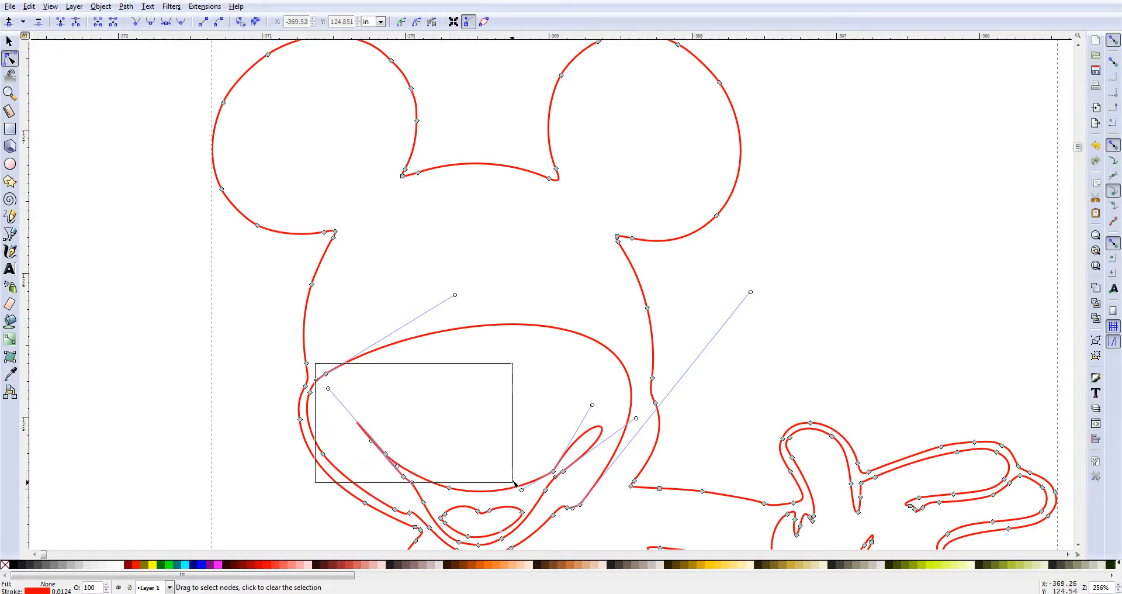
{"action": "left_click_drag", "start_coordinate": [511, 482], "coordinate": [525, 458]}
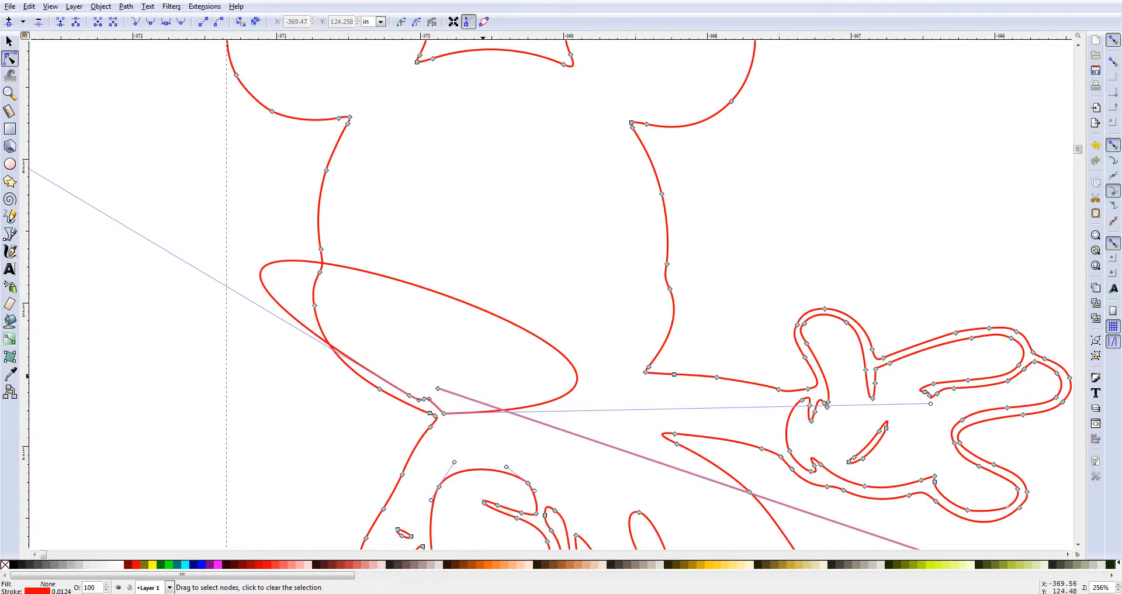
- Remove the leftover face curve and pull the inner glove line out of the hand outline
{"action": "left_click", "coordinate": [425, 404]}
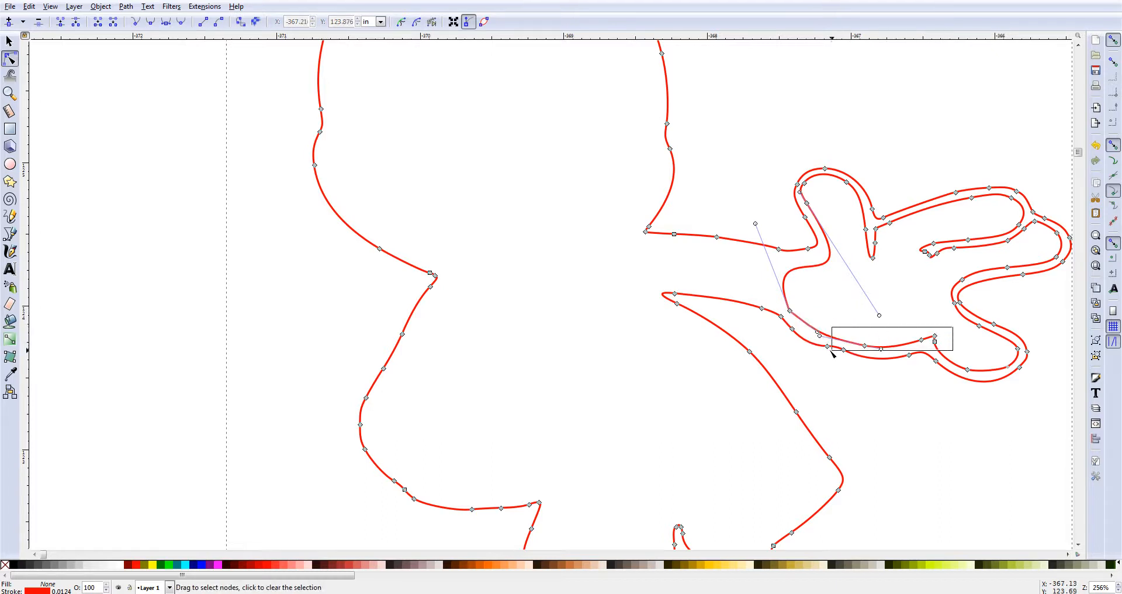
{"action": "left_click_drag", "start_coordinate": [830, 330], "coordinate": [951, 350]}
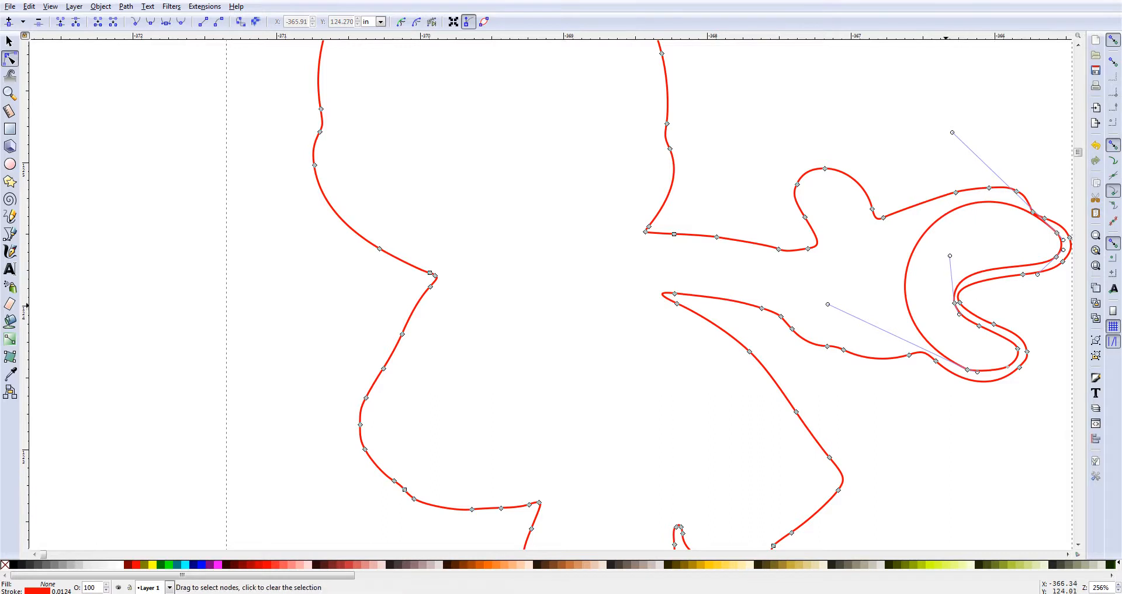
{"action": "left_click_drag", "start_coordinate": [951, 256], "coordinate": [900, 279]}
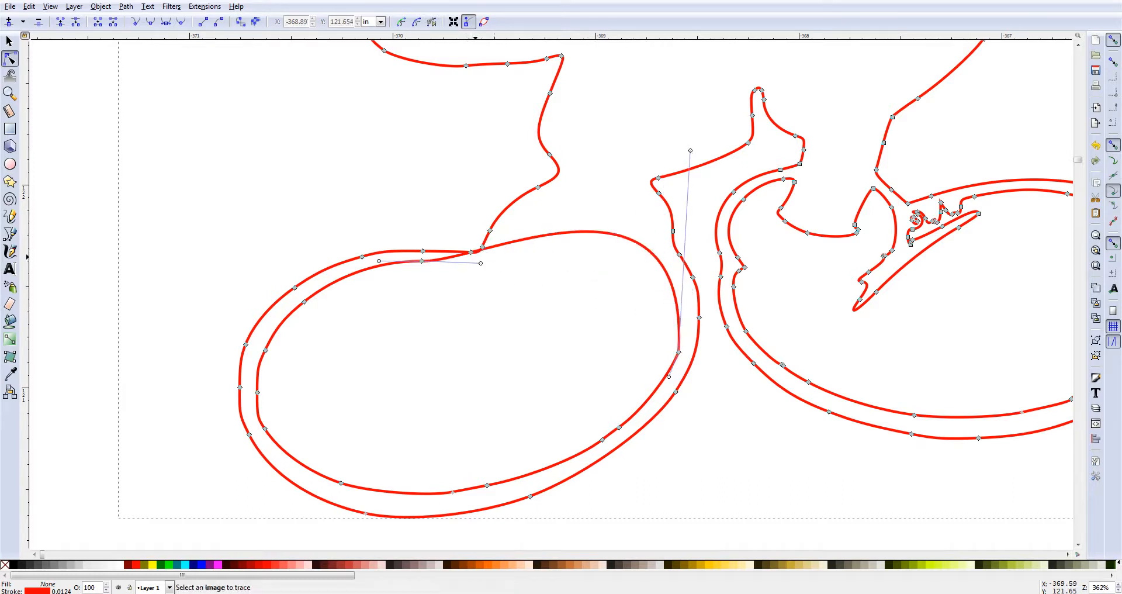
- Remove the inner lines of both shoes, leaving each shoe as a single outline
{"action": "left_click_drag", "start_coordinate": [472, 252], "coordinate": [468, 263]}
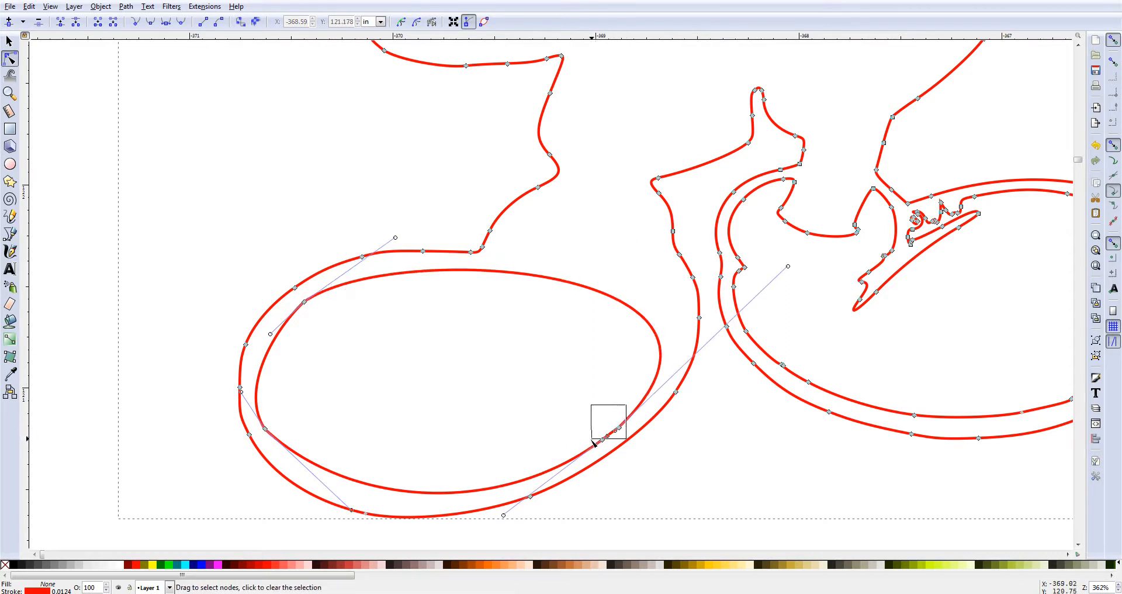
{"action": "left_click_drag", "start_coordinate": [607, 426], "coordinate": [694, 66]}
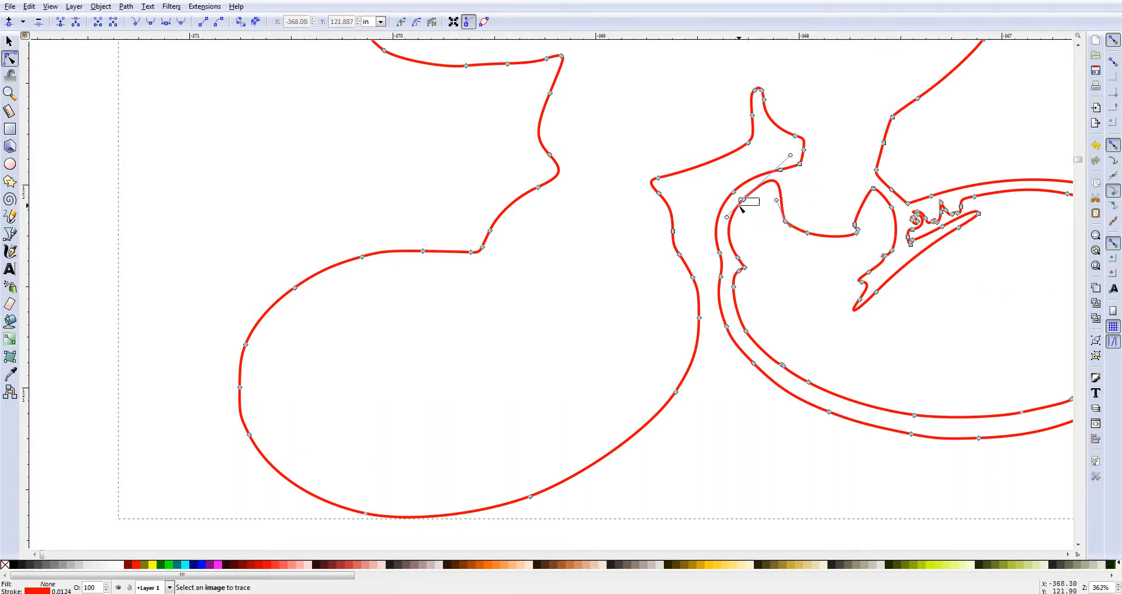
{"action": "left_click_drag", "start_coordinate": [741, 199], "coordinate": [732, 333]}
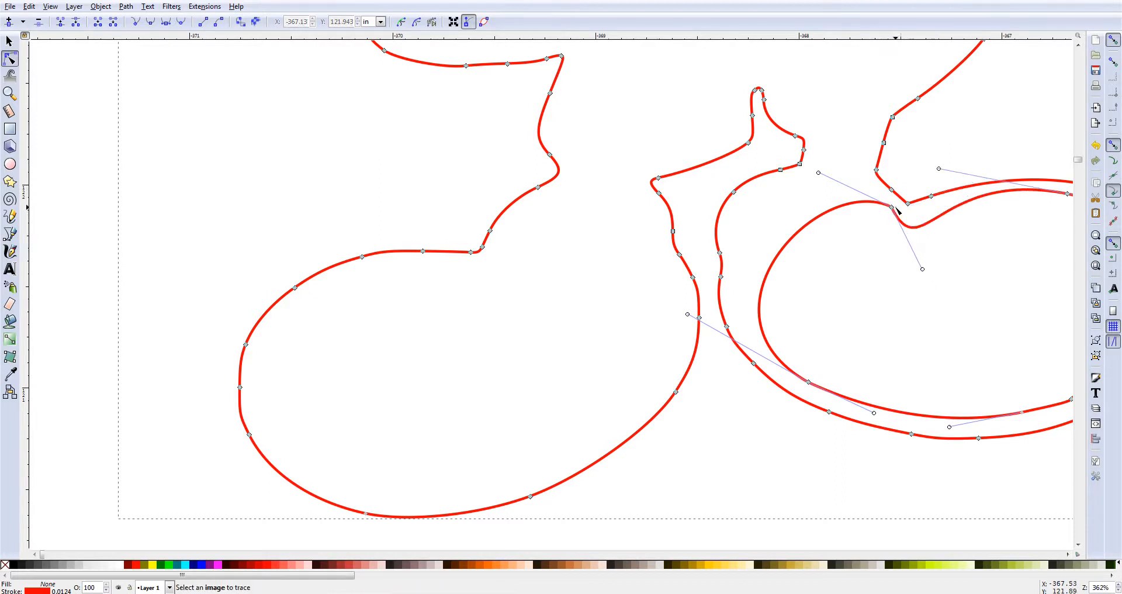
{"action": "mouse_move", "coordinate": [895, 208]}
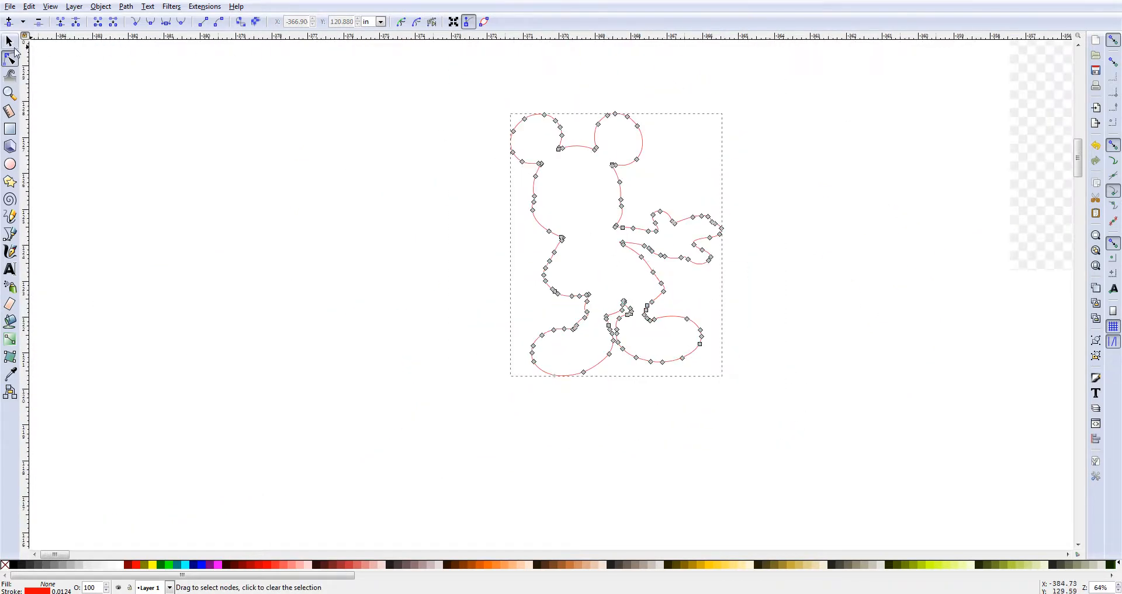
- Return to the Select tool so the whole Mickey path can be filled black
{"action": "left_click", "coordinate": [10, 40]}
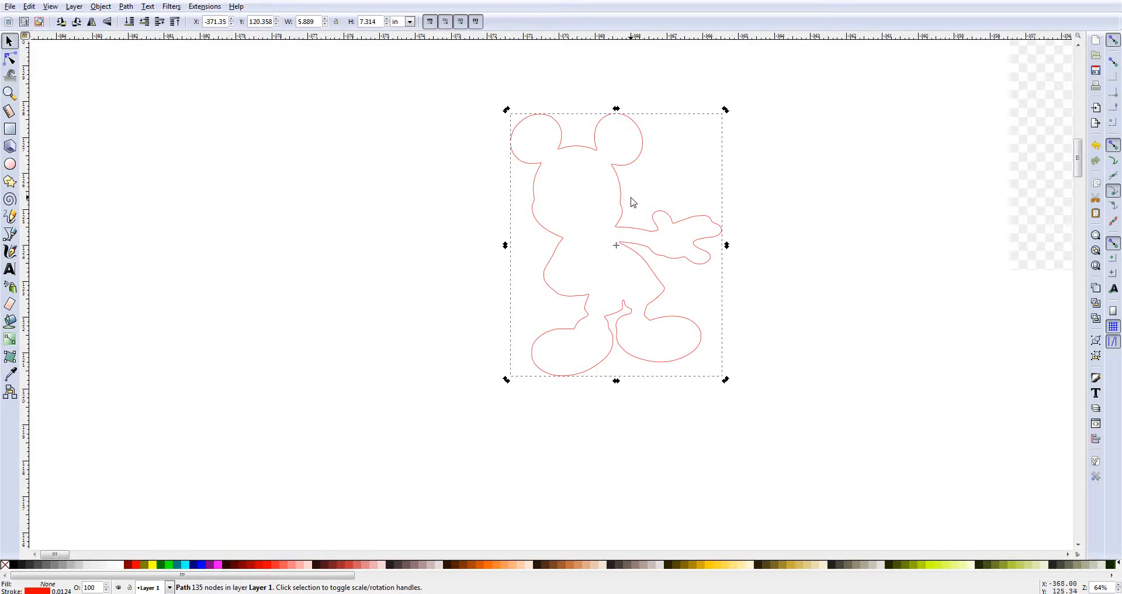
{"action": "mouse_move", "coordinate": [618, 220]}
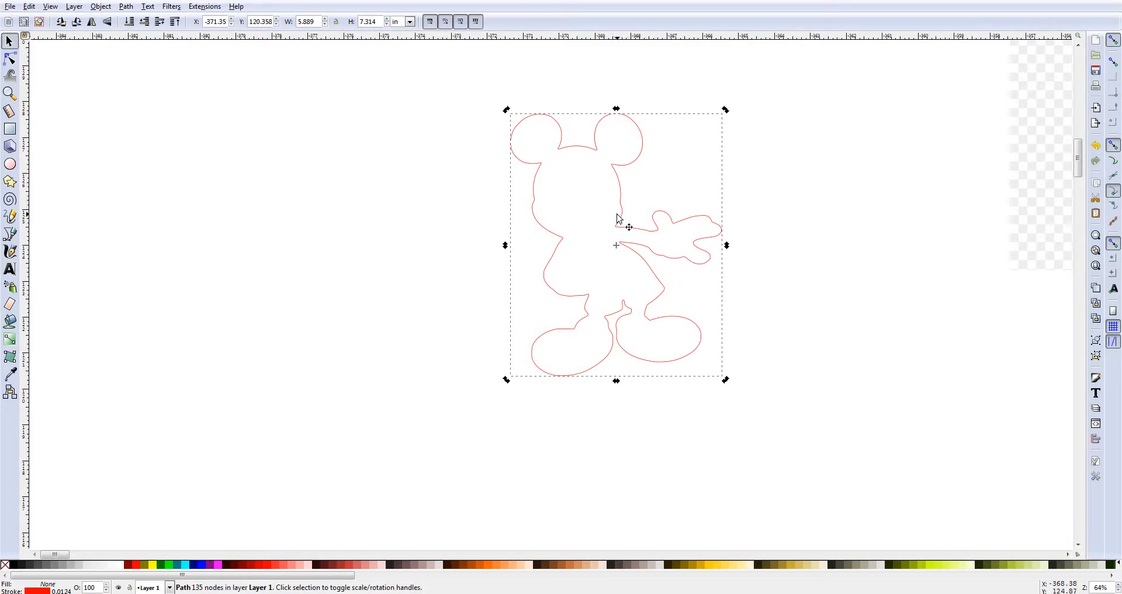
{"action": "mouse_move", "coordinate": [274, 486]}
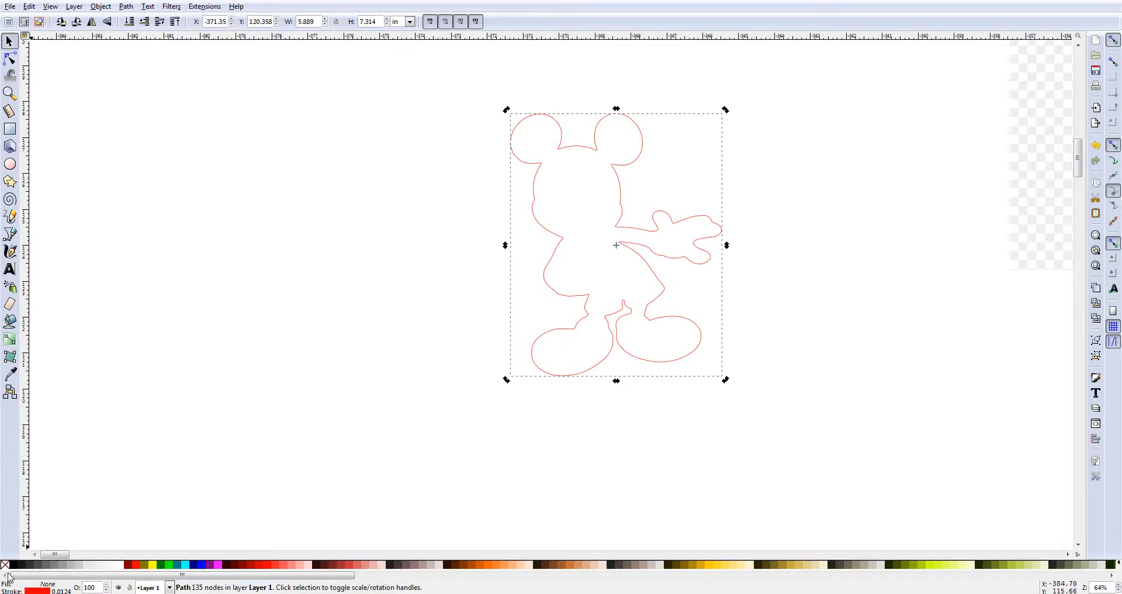
{"action": "mouse_move", "coordinate": [16, 564]}
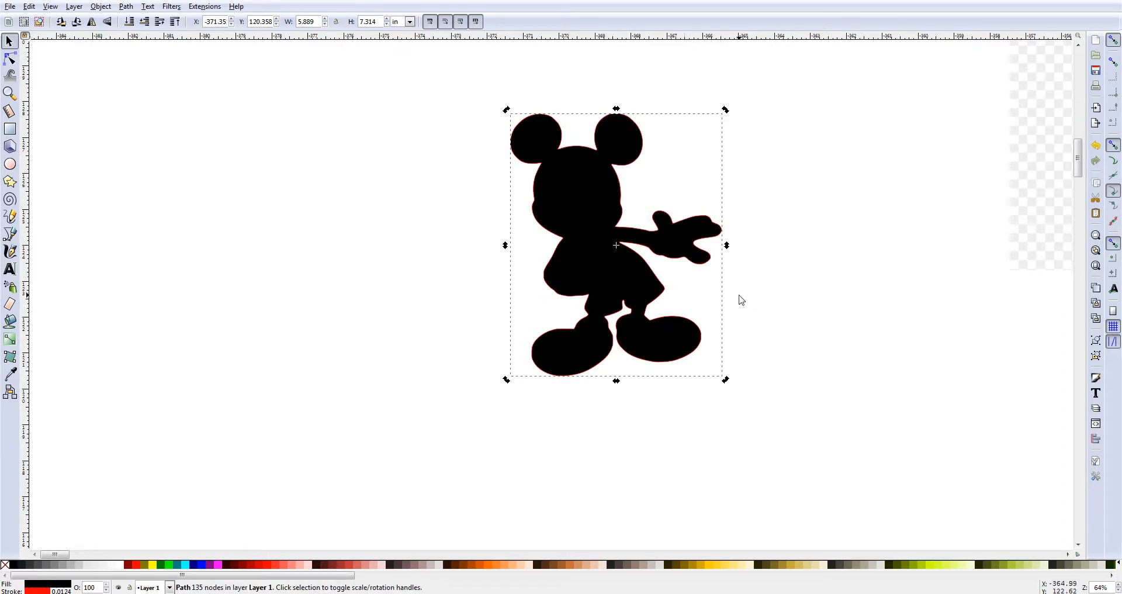
{"action": "mouse_move", "coordinate": [626, 334]}
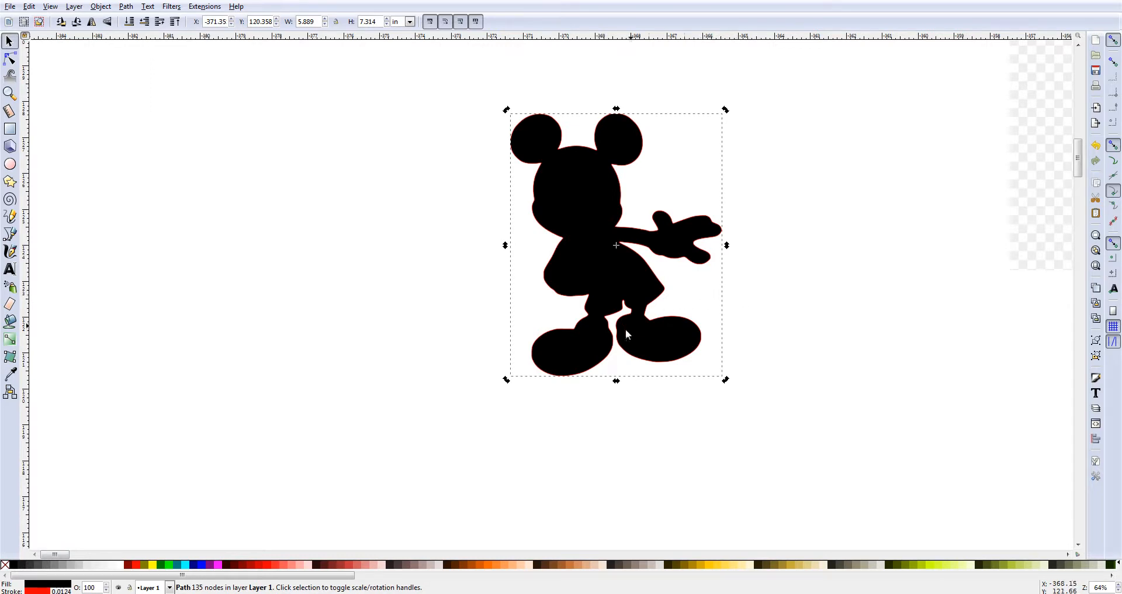
{"action": "mouse_move", "coordinate": [647, 303]}
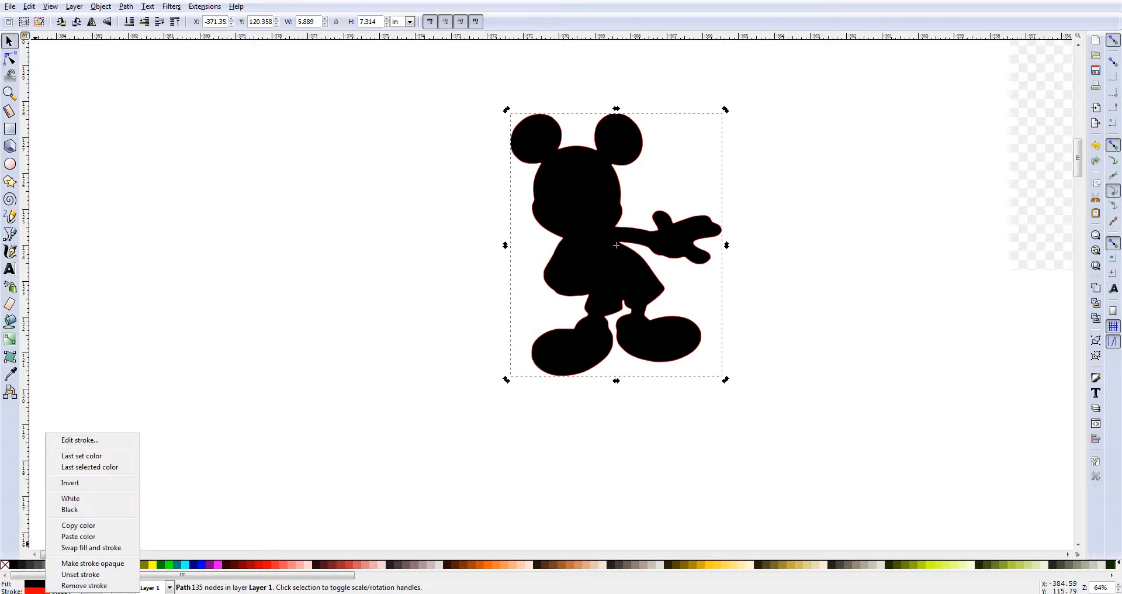
{"action": "mouse_move", "coordinate": [82, 585]}
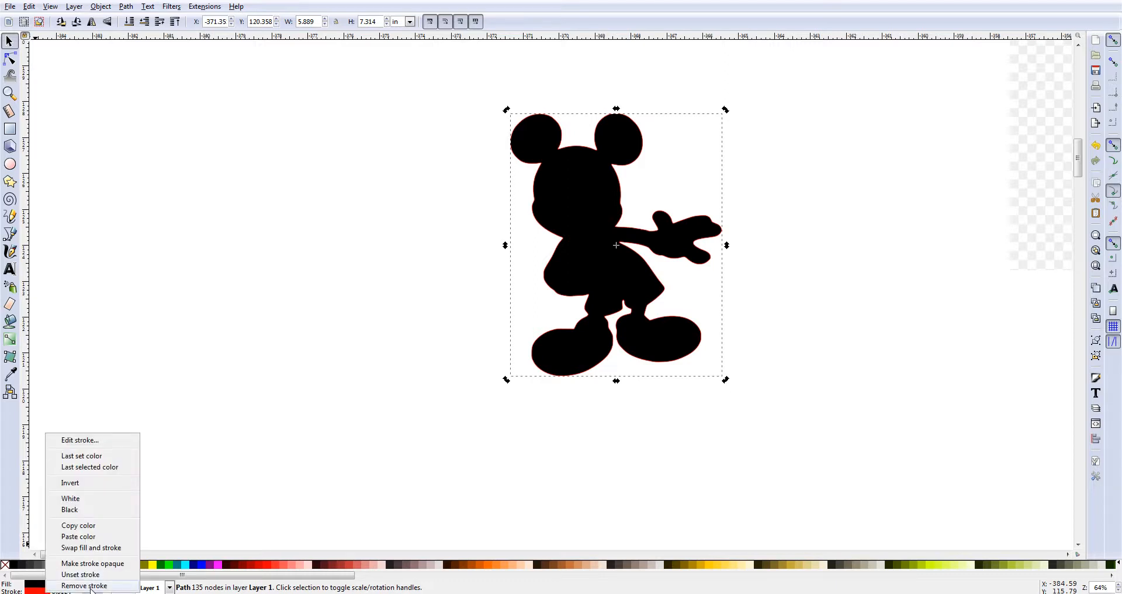
- Remove the red outline stroke, leaving only the solid black fill
{"action": "left_click", "coordinate": [86, 585]}
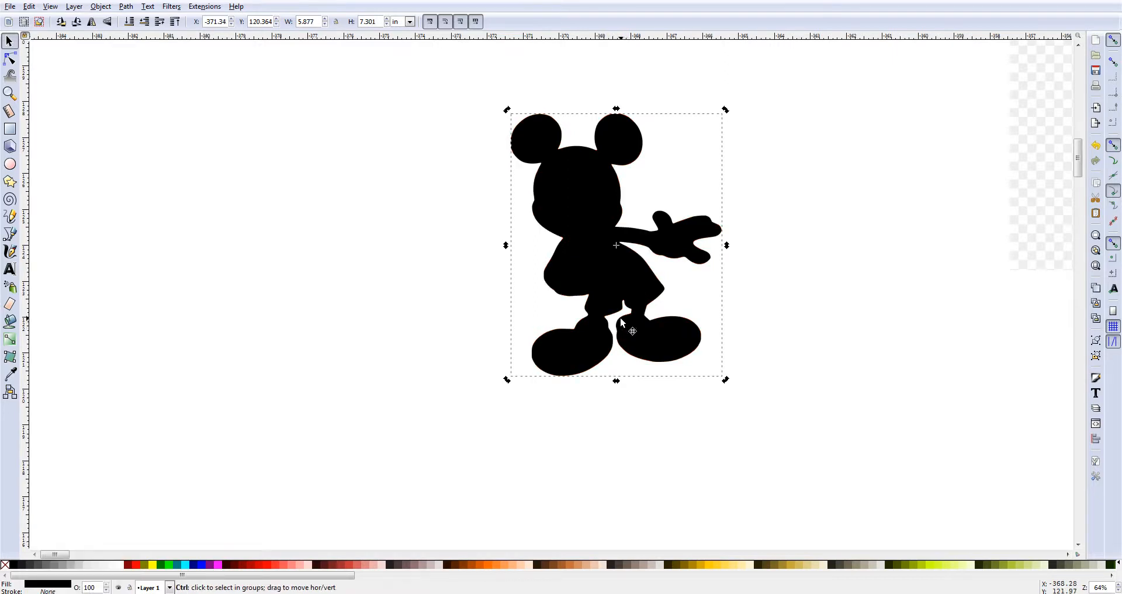
{"action": "mouse_move", "coordinate": [621, 323]}
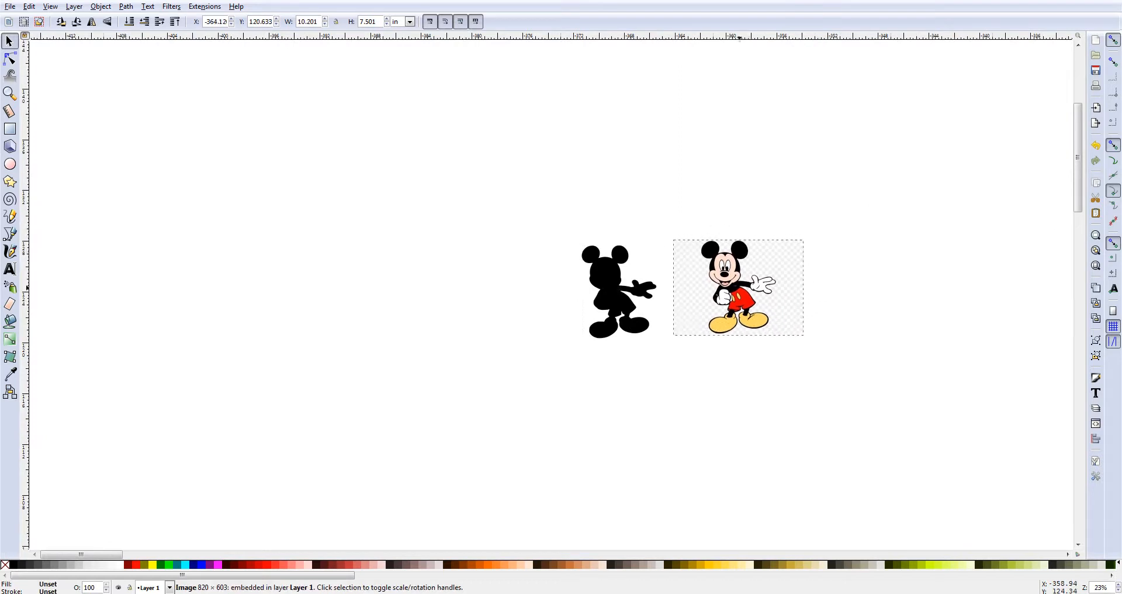
- Move the colour Mickey bitmap directly beside the black silhouette
{"action": "left_click_drag", "start_coordinate": [738, 286], "coordinate": [692, 286]}
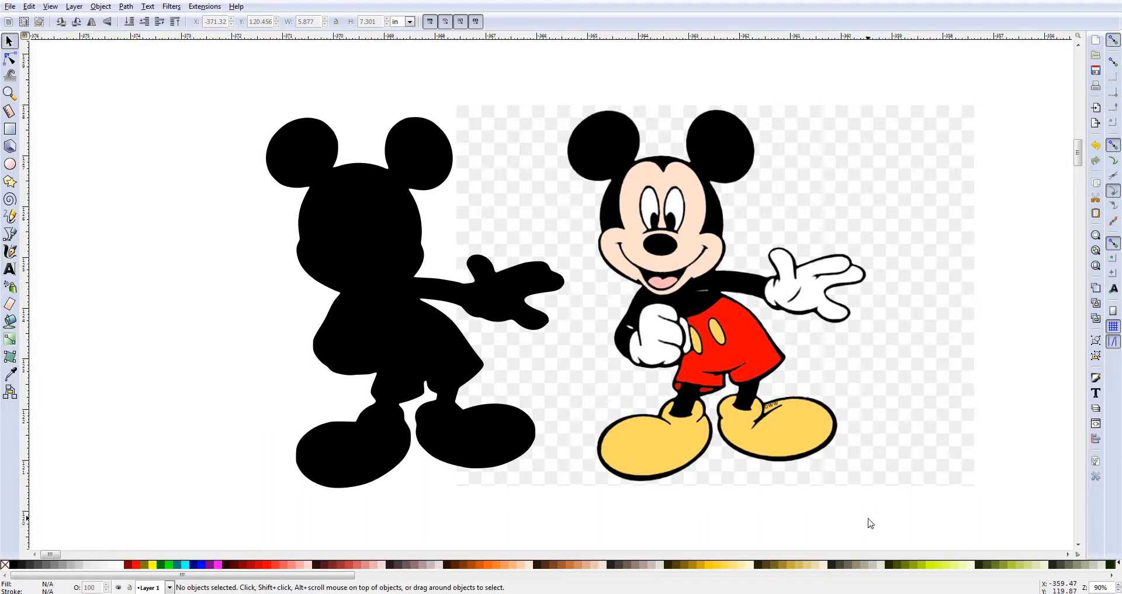
{"action": "mouse_move", "coordinate": [809, 252]}
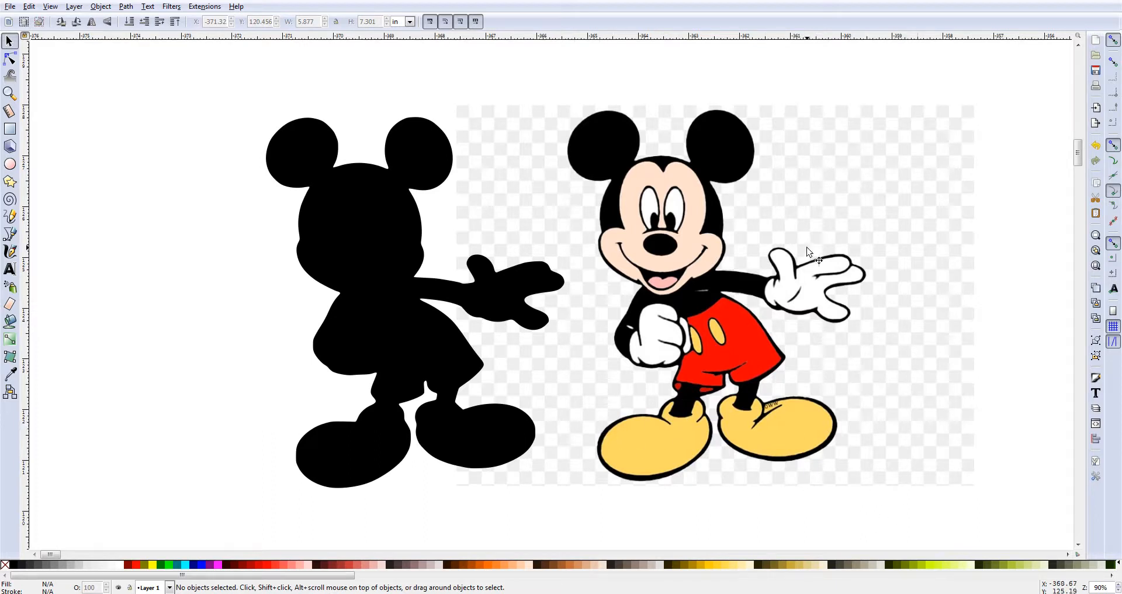
{"action": "mouse_move", "coordinate": [766, 167]}
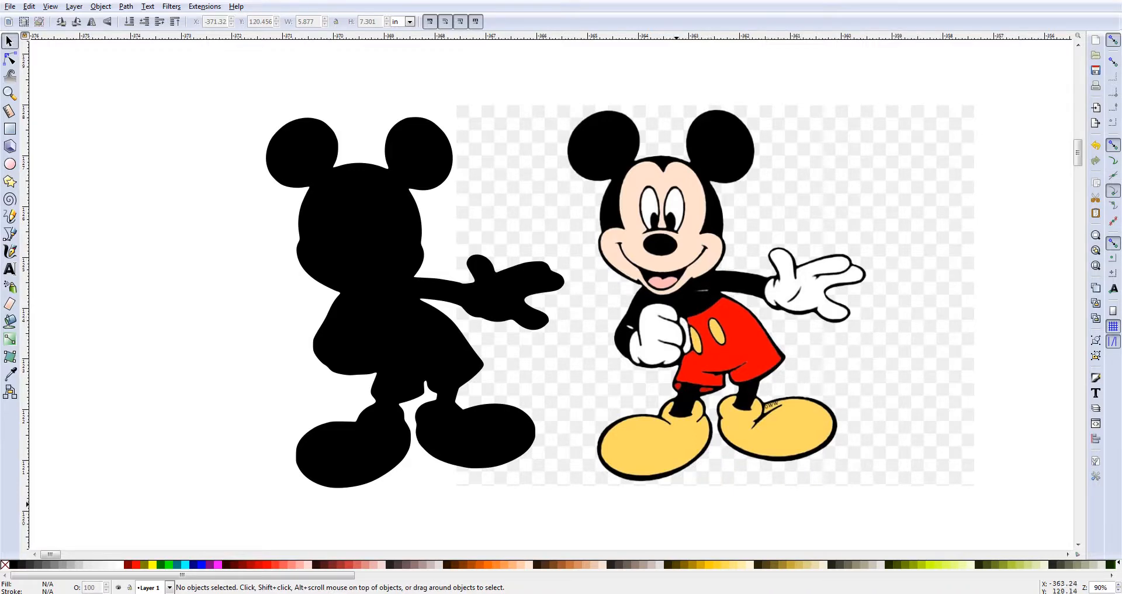
{"action": "mouse_move", "coordinate": [678, 508]}
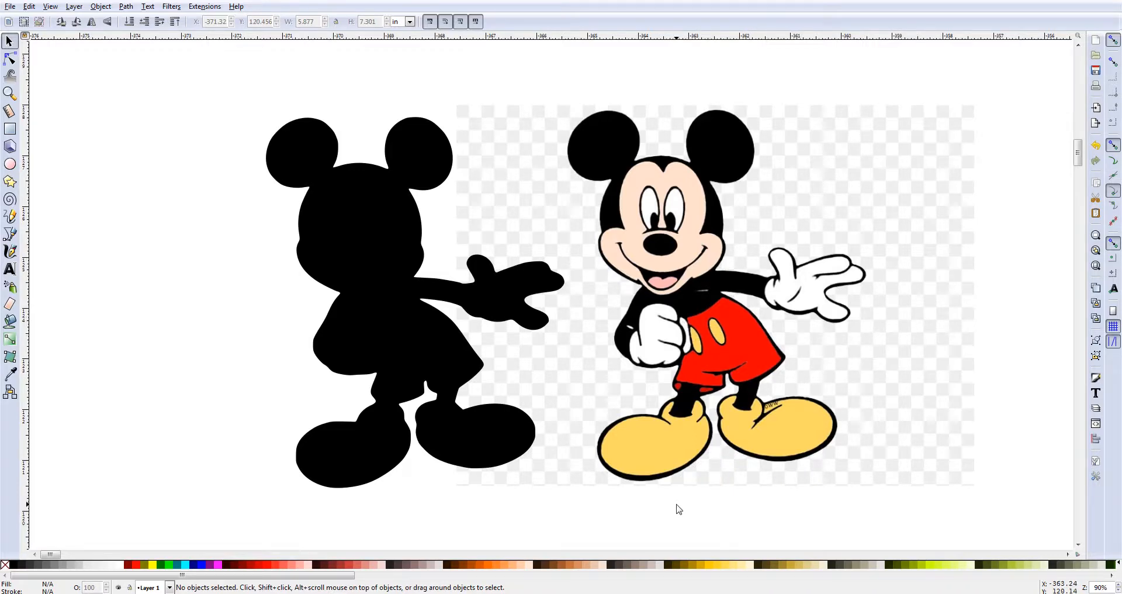